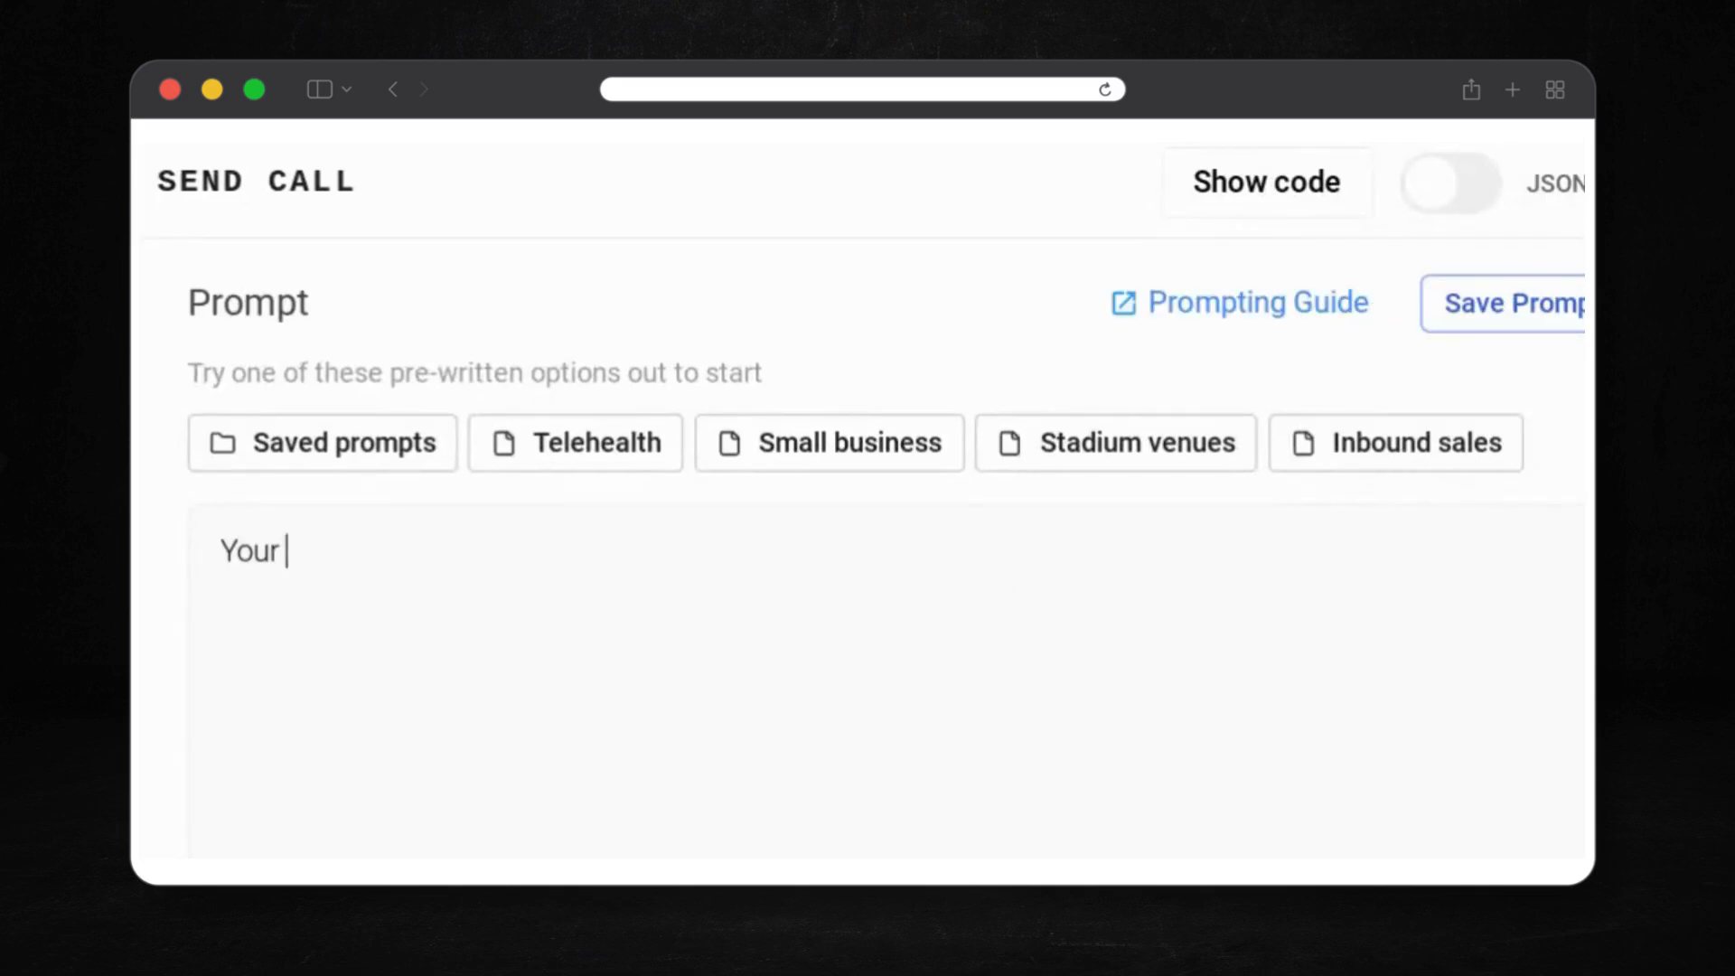
Write the agent prompt introducing itself as JADEN in the Prompt box
{"action": "type", "text": "name is JADEN, you"}
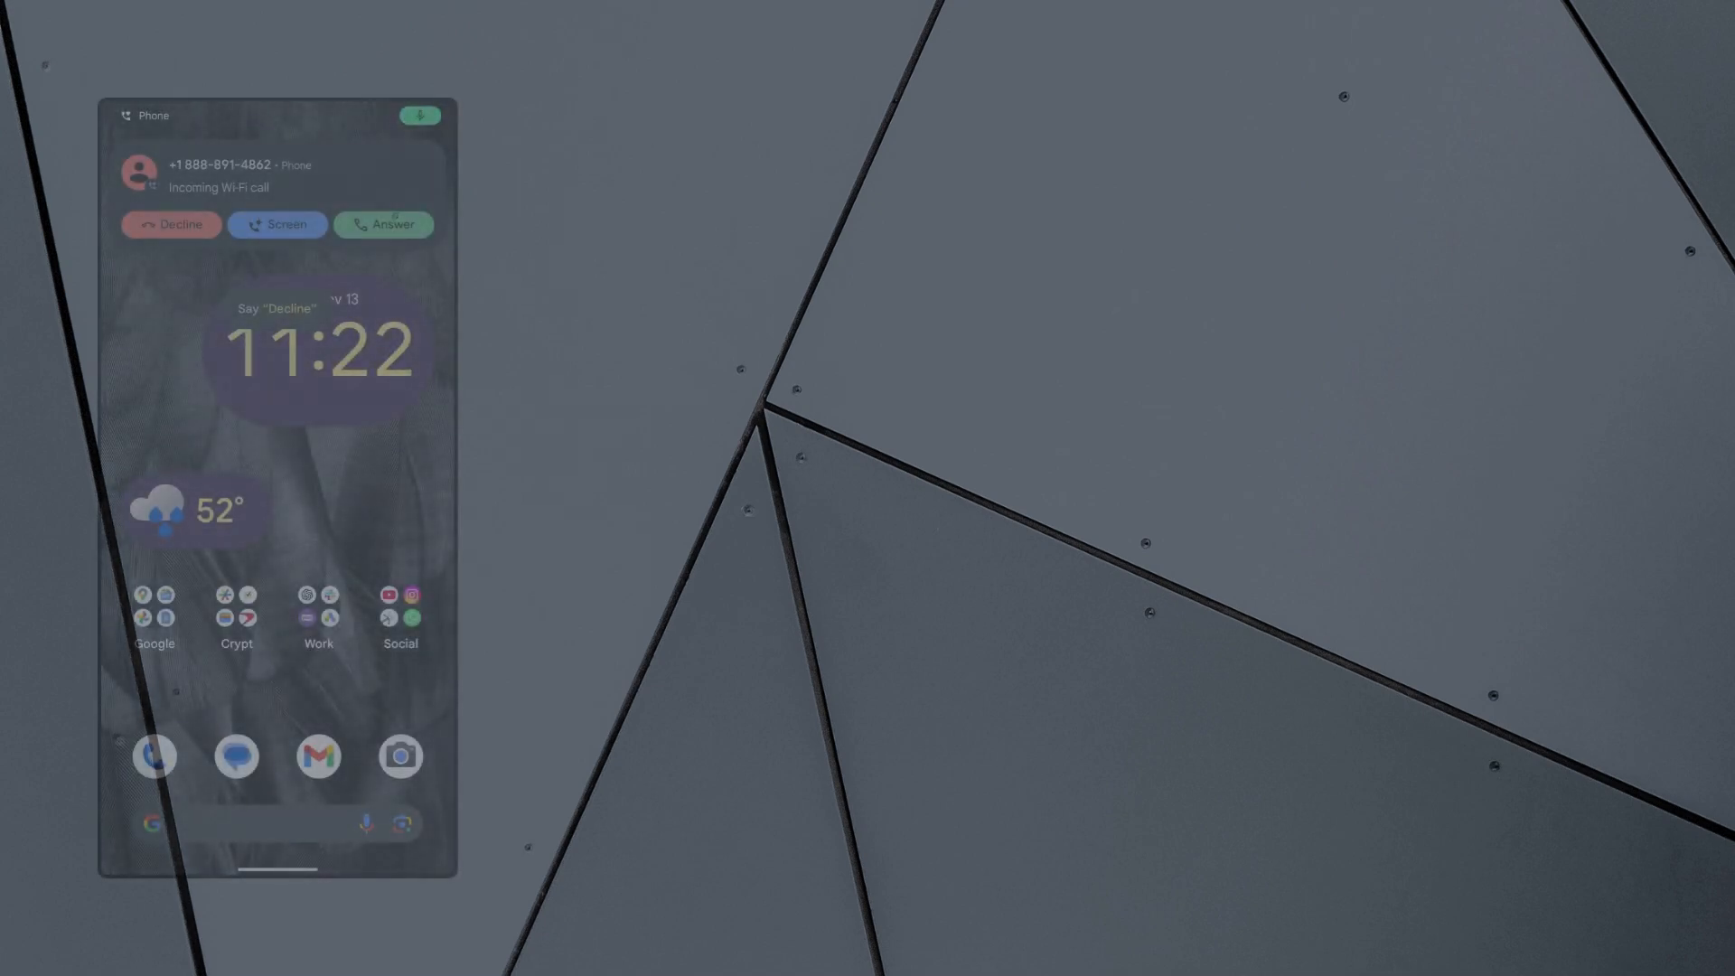
Answer the agent's incoming call and send the digit 1, noting it as a cold calling agent example
{"action": "left_click", "coordinate": [383, 224]}
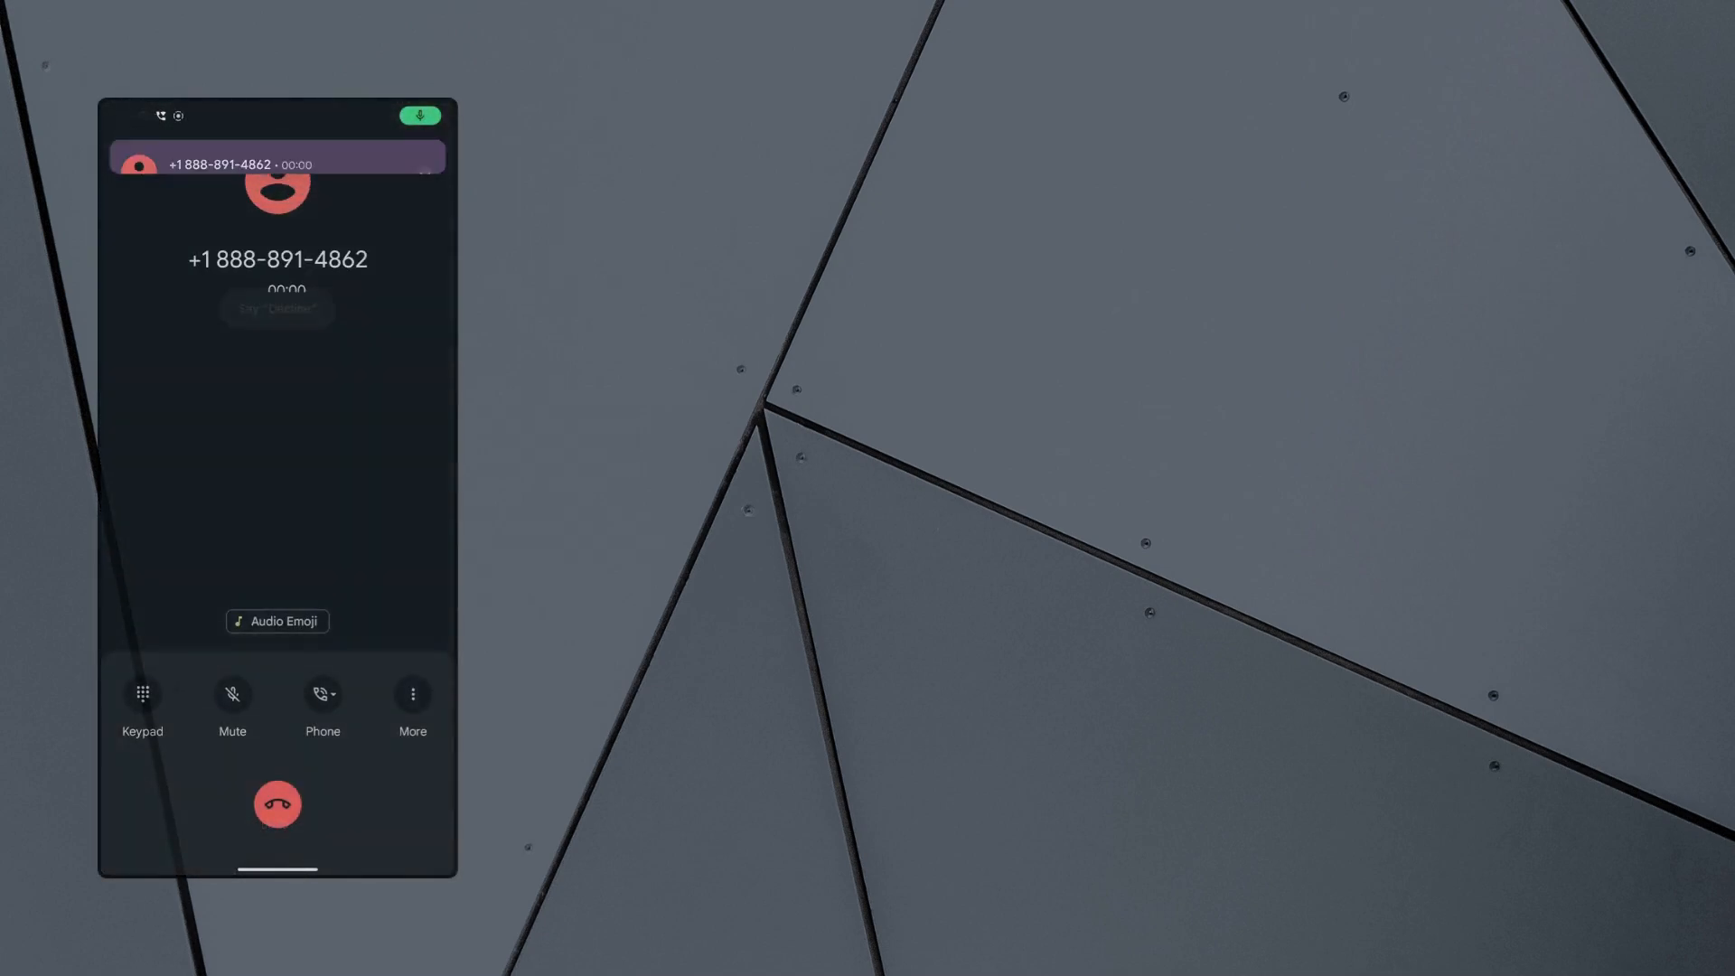
{"action": "left_click", "coordinate": [141, 701]}
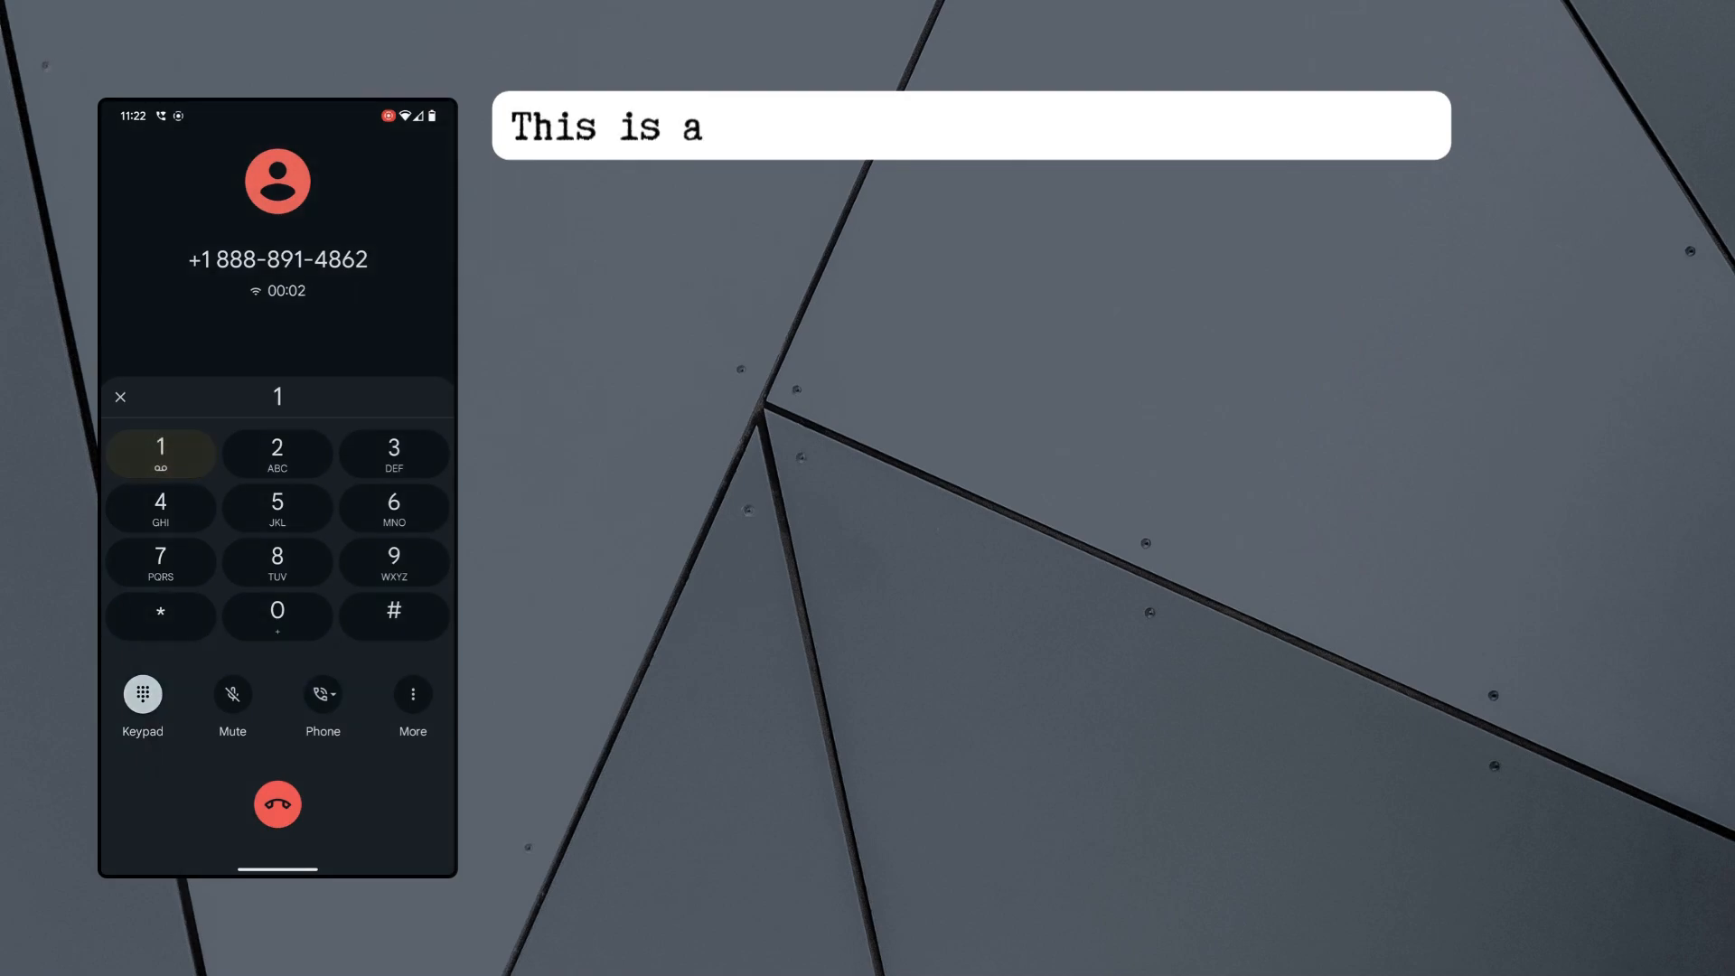
{"action": "type", "text": "n example of a c"}
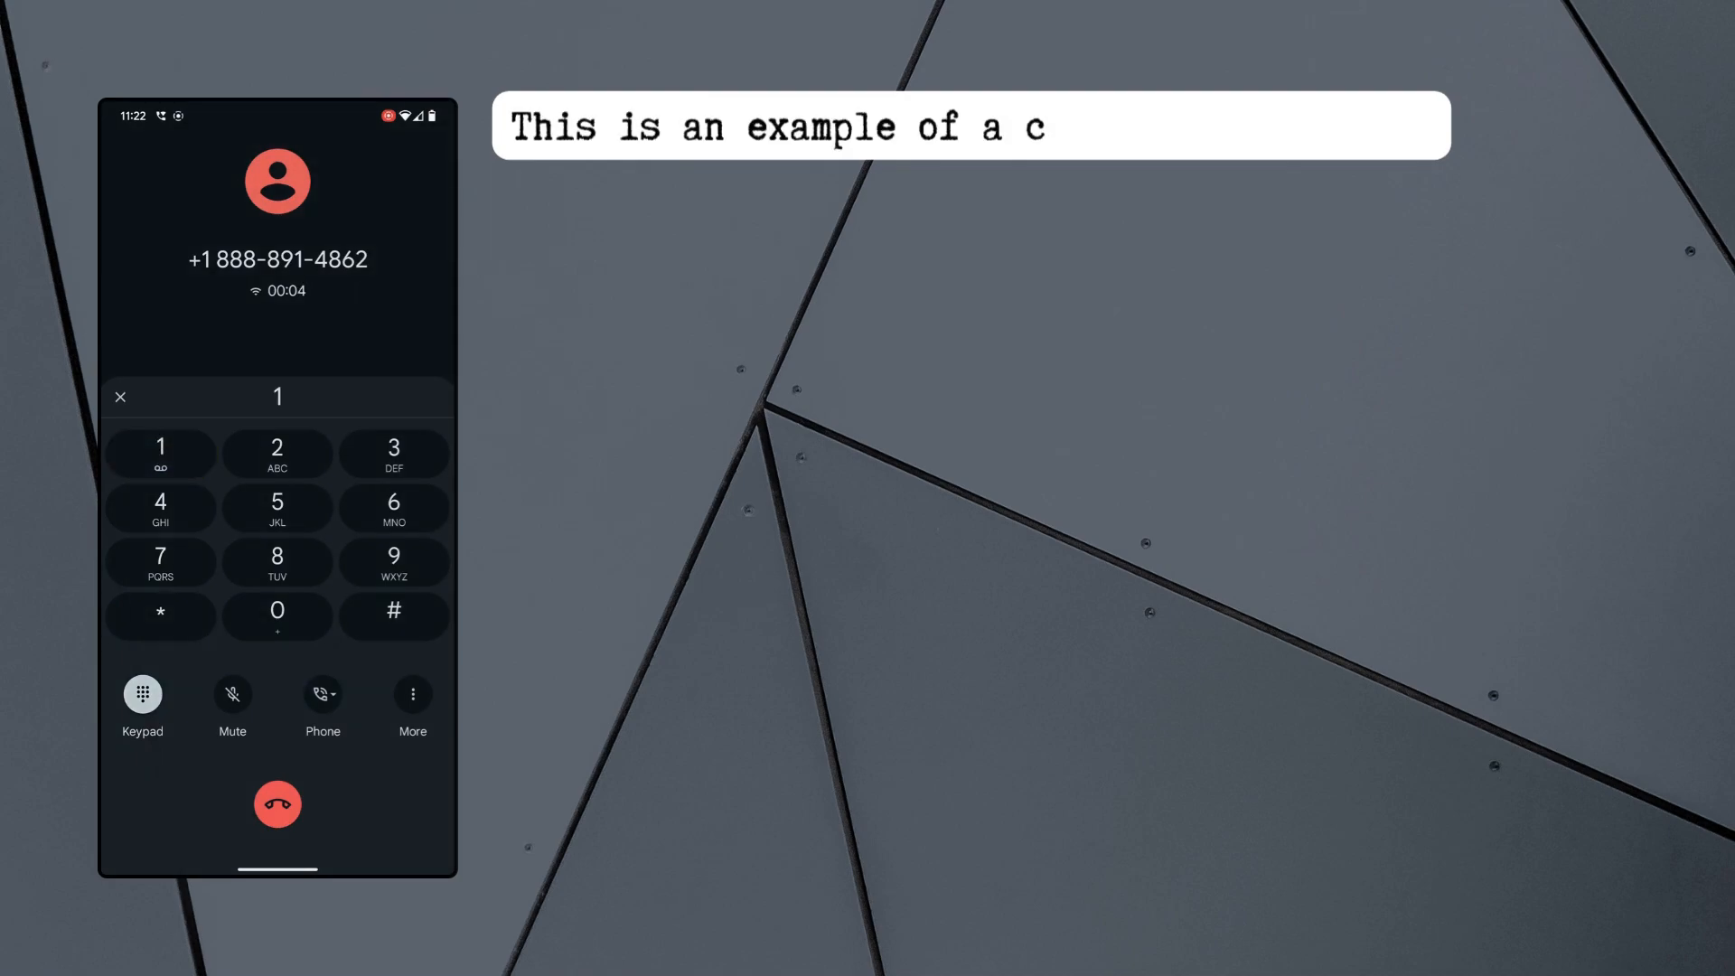
{"action": "type", "text": "old calling agent."}
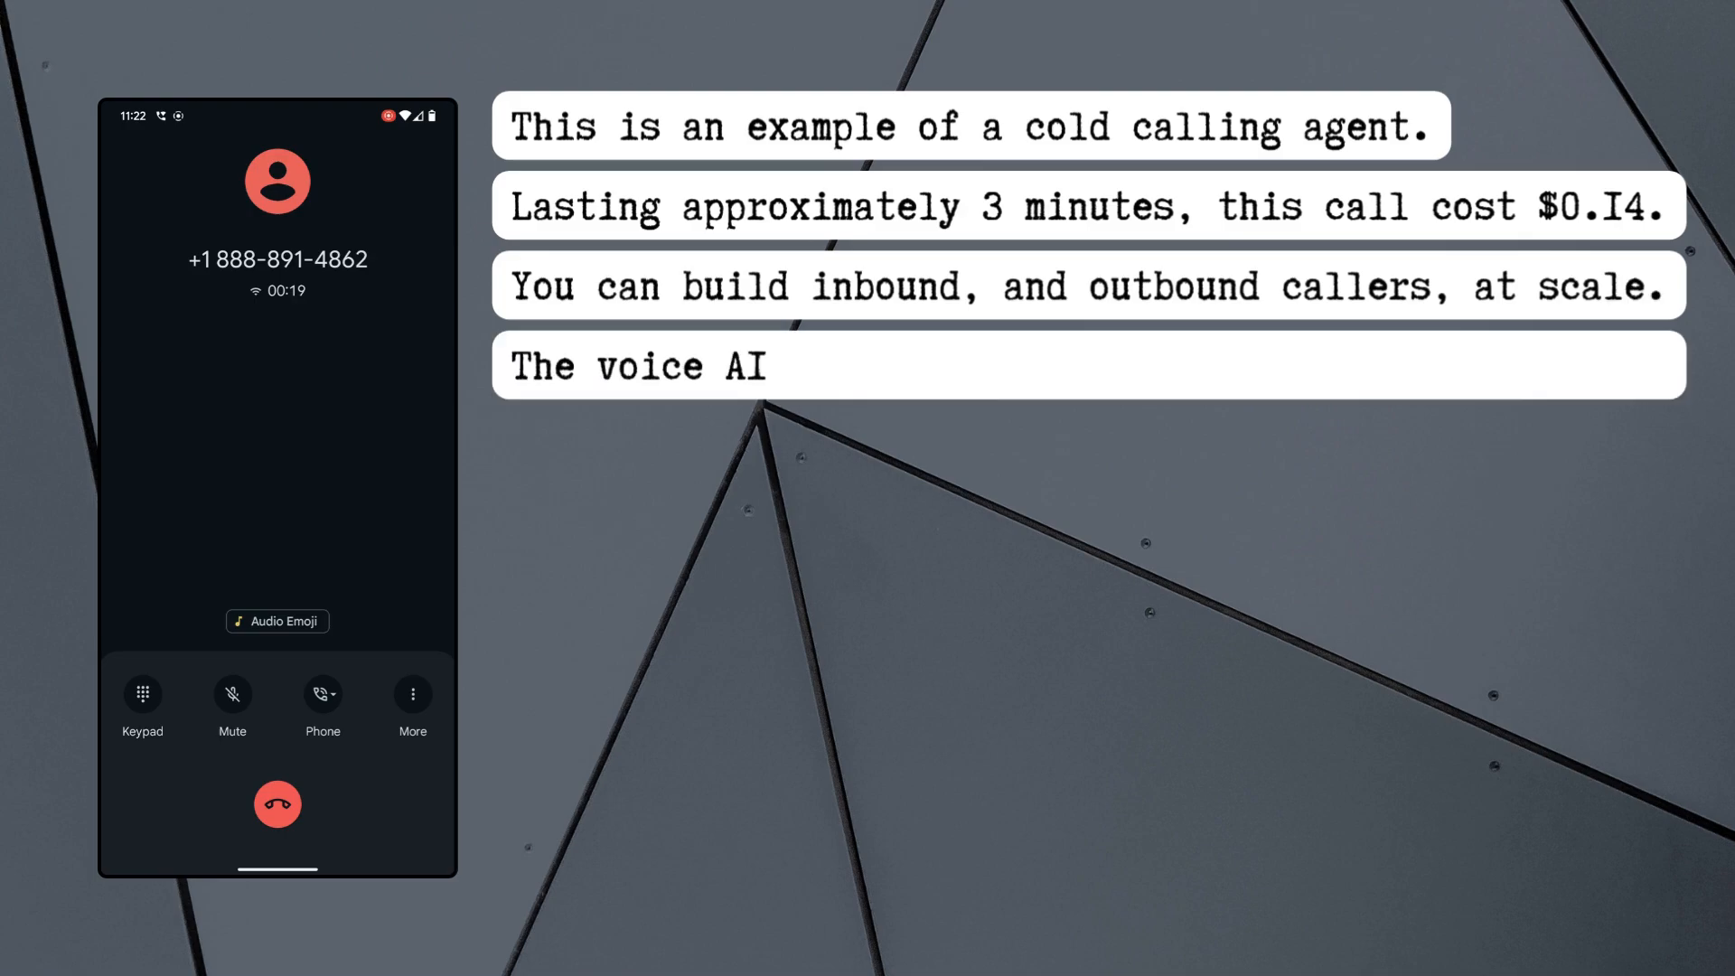
Stay on the line, noting the agent will attempt to qualify and is barely distinguishable from a real caller
{"action": "type", "text": "will attempt to qualify the lead... (me)."}
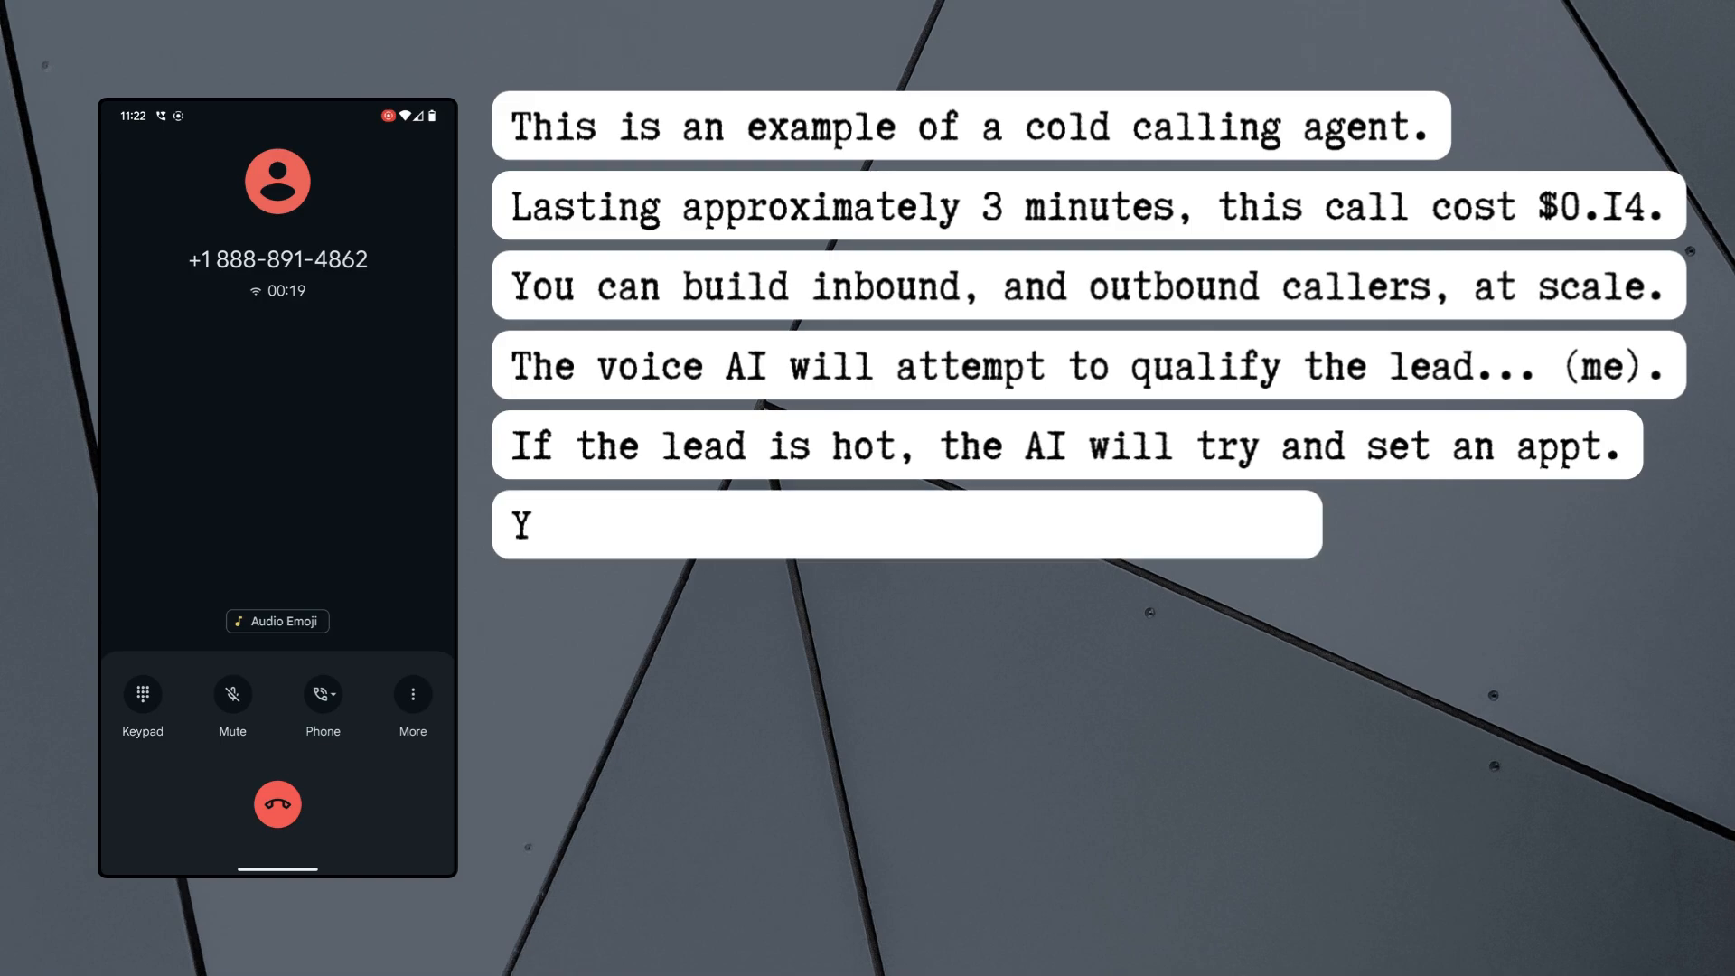
{"action": "type", "text": "Yes, I have an android phone (shhhh)."}
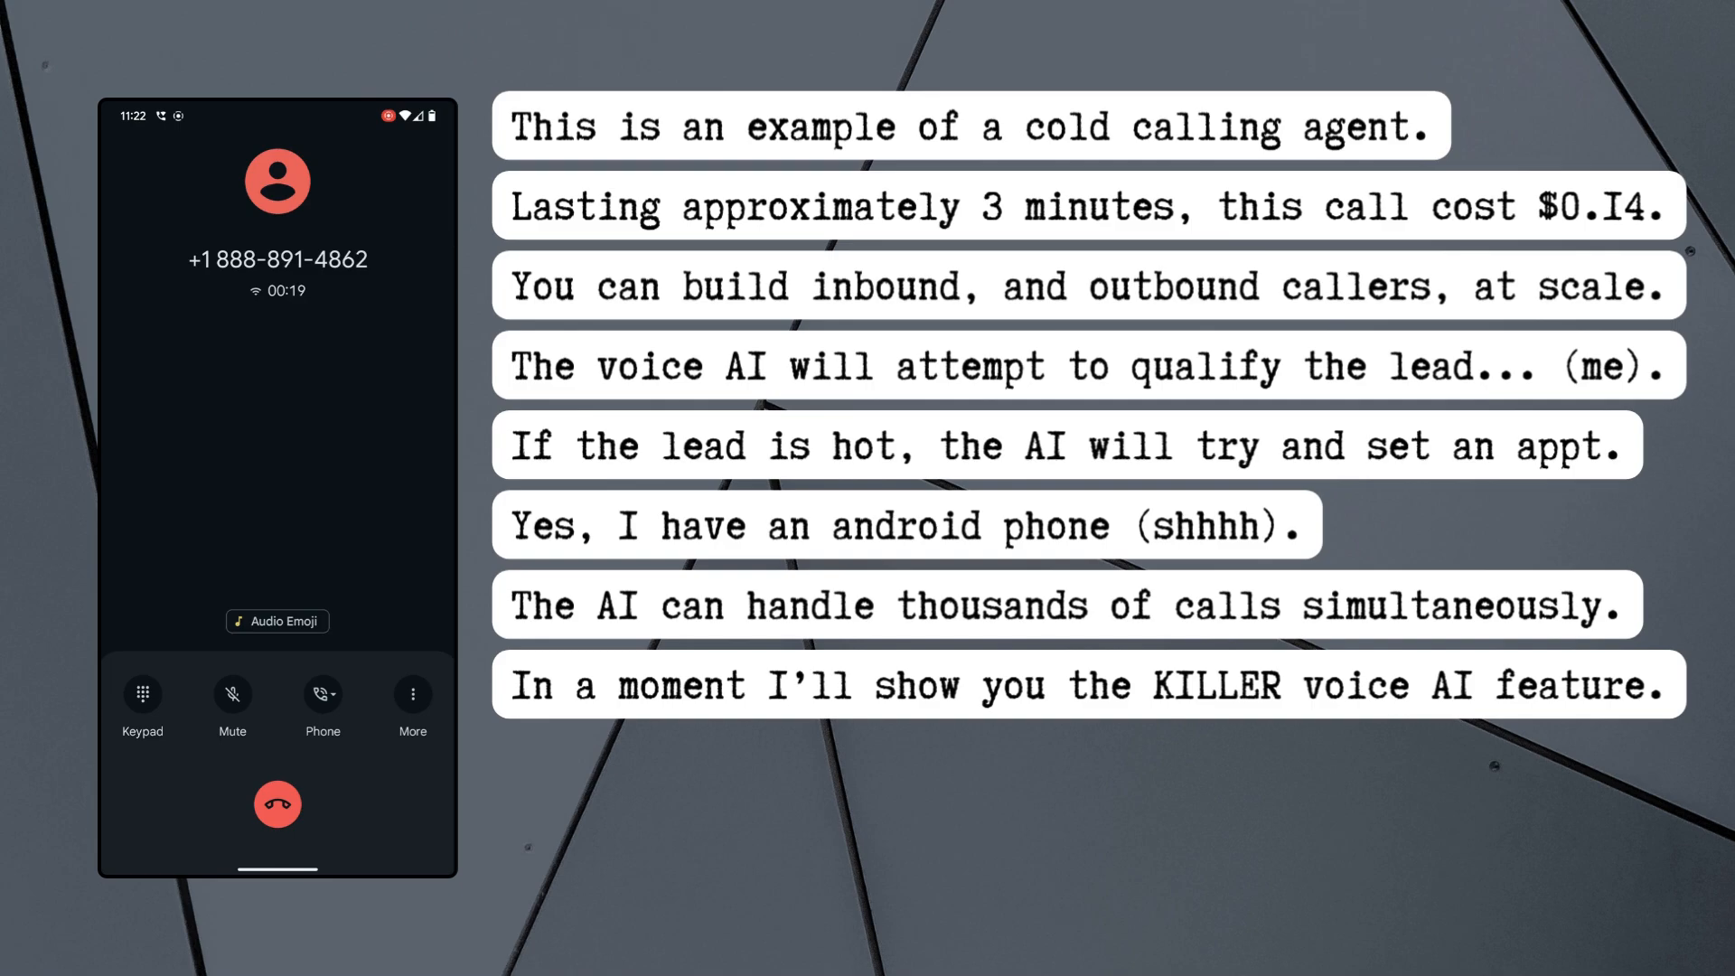
{"action": "type", "text": "This is a bit rough, but I predict within a year a"}
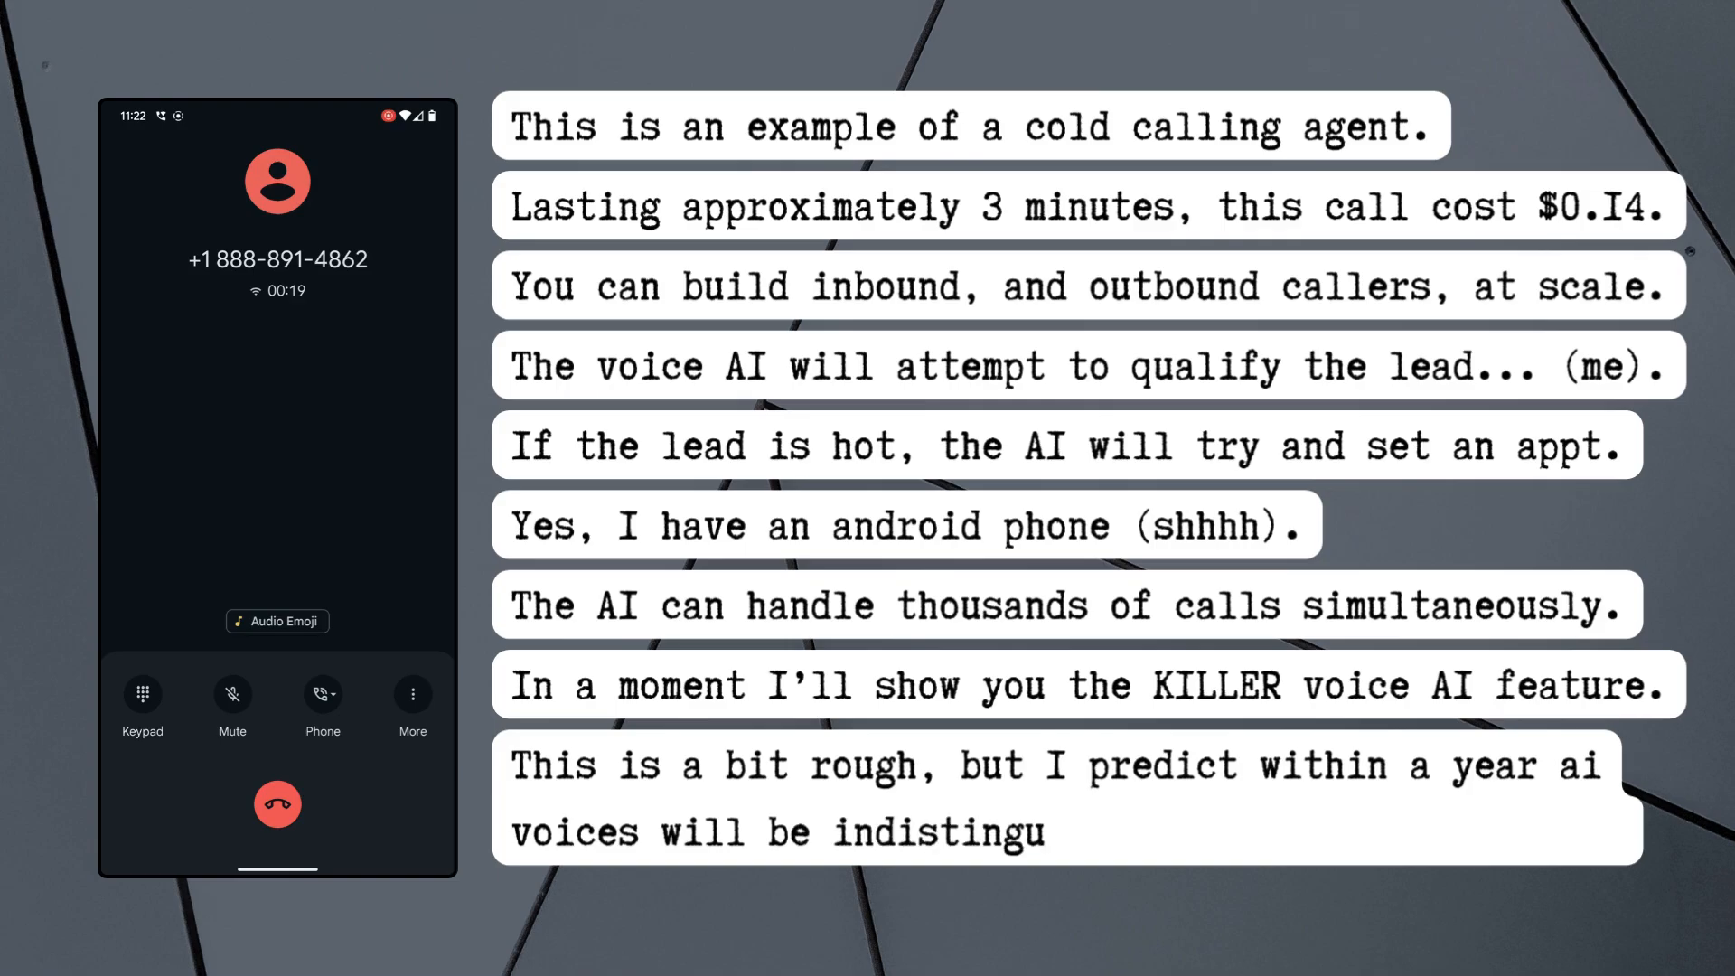
{"action": "type", "text": "ishable from a r"}
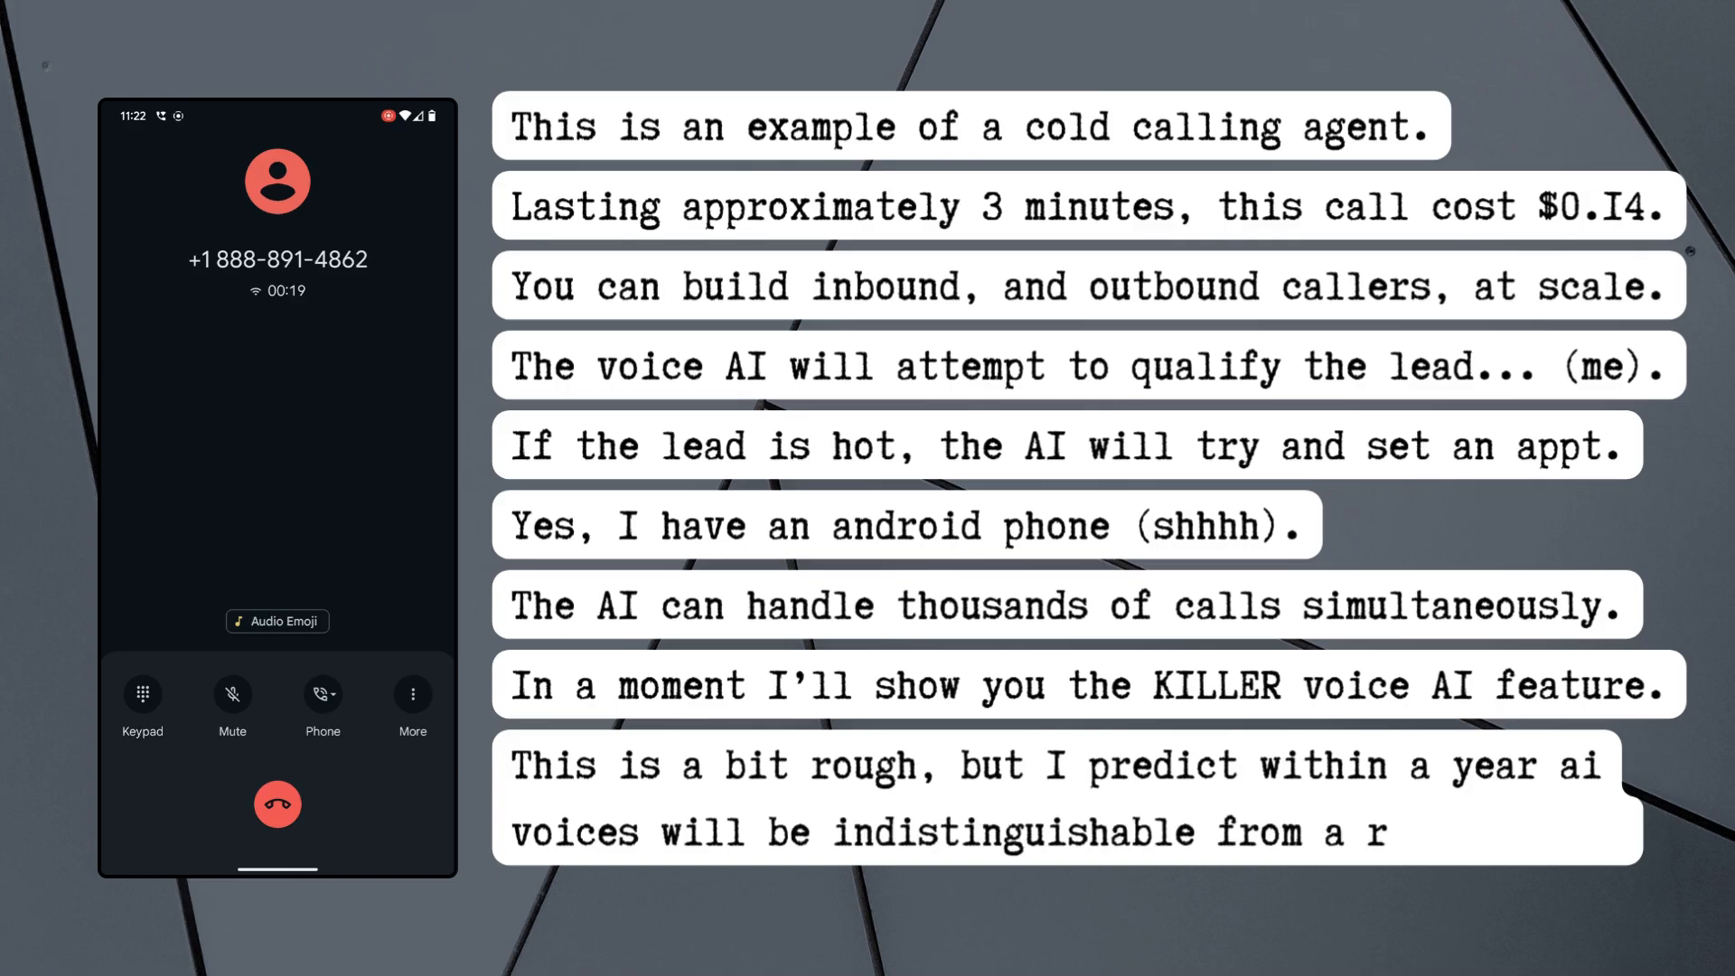
{"action": "type", "text": "eal caller."}
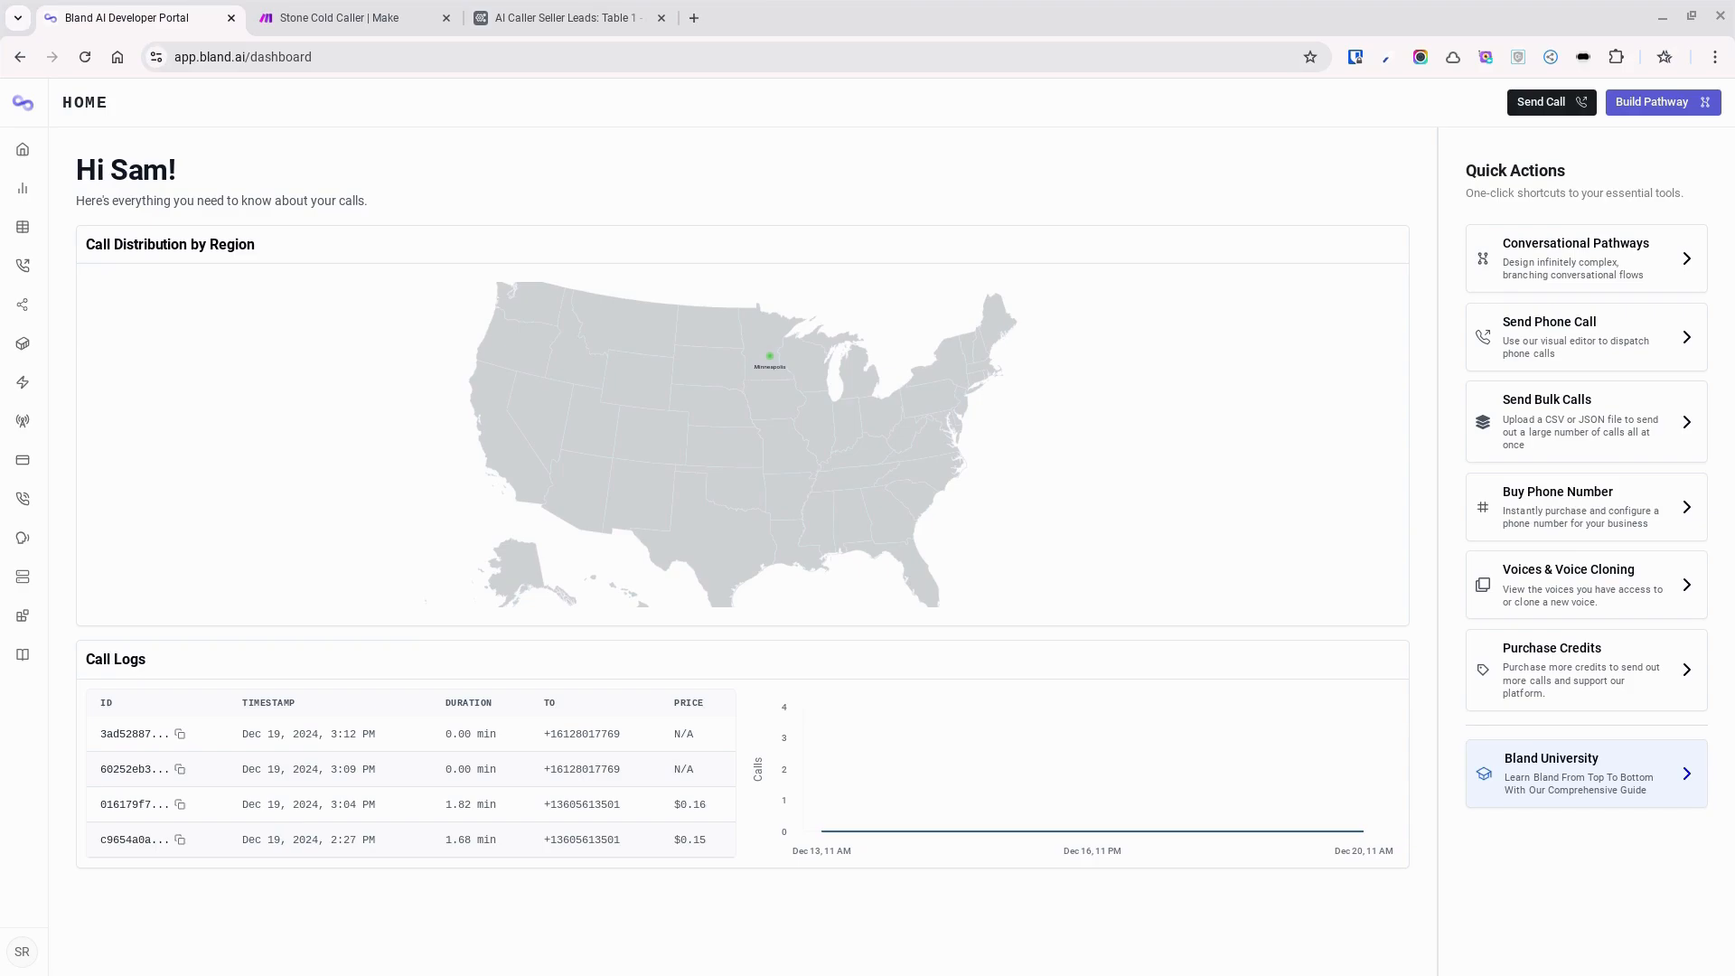
{"action": "mouse_move", "coordinate": [945, 177]}
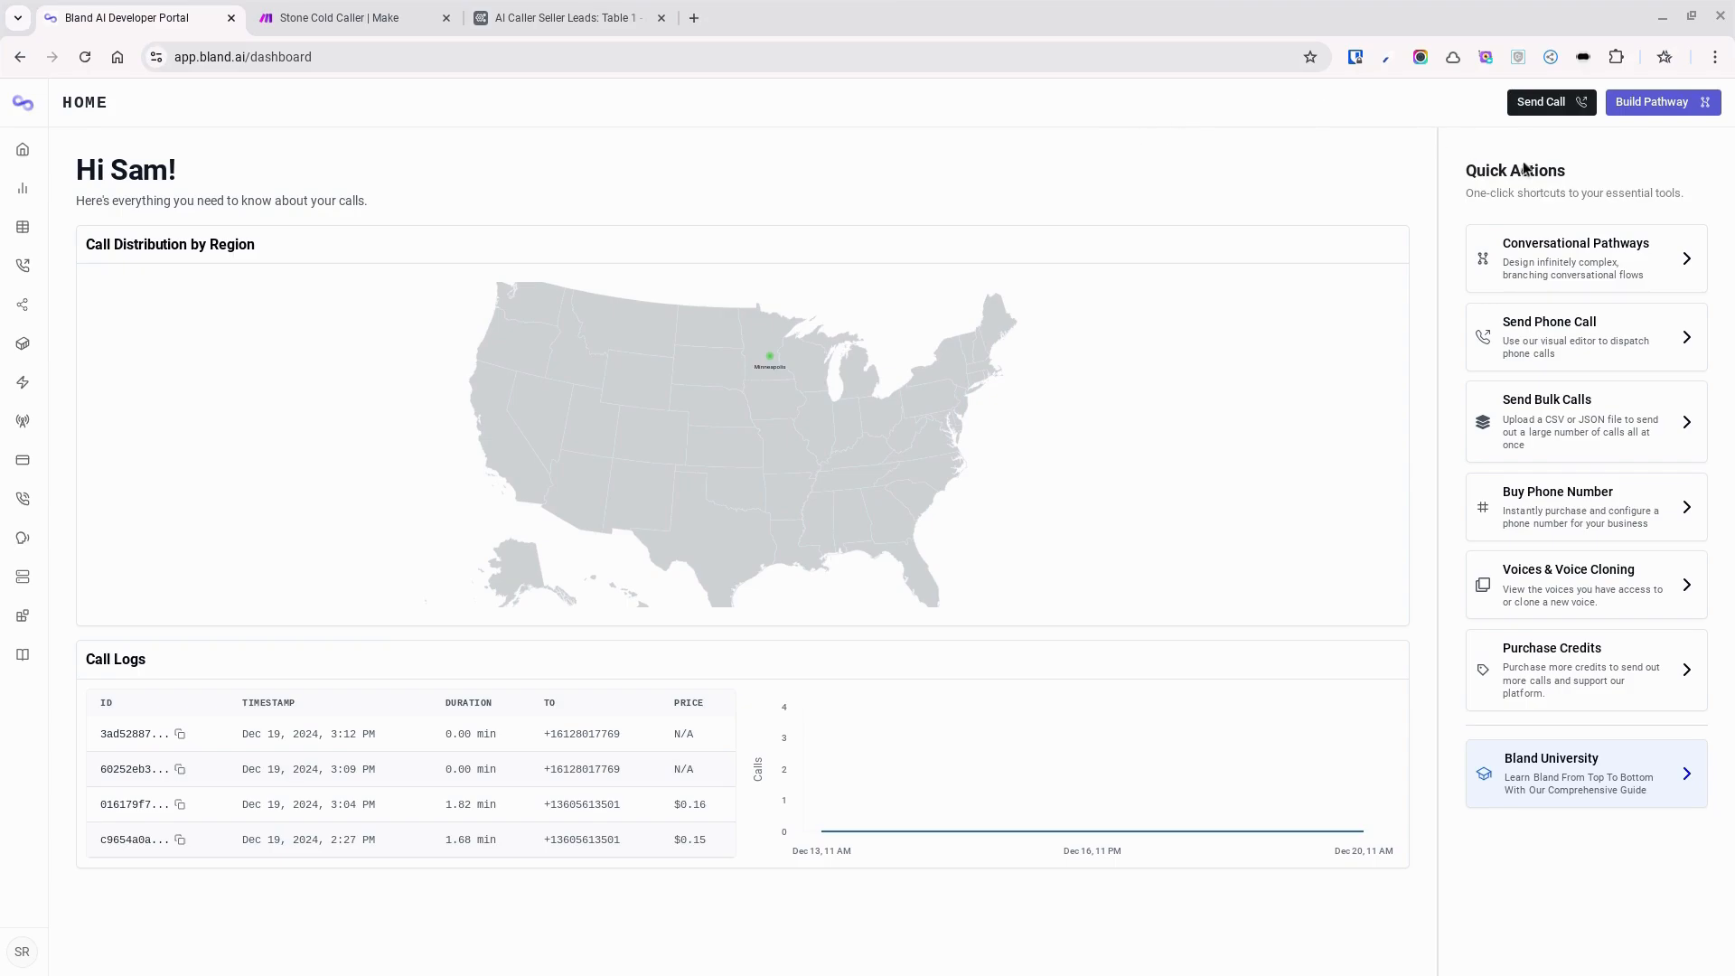
{"action": "mouse_move", "coordinate": [1579, 258]}
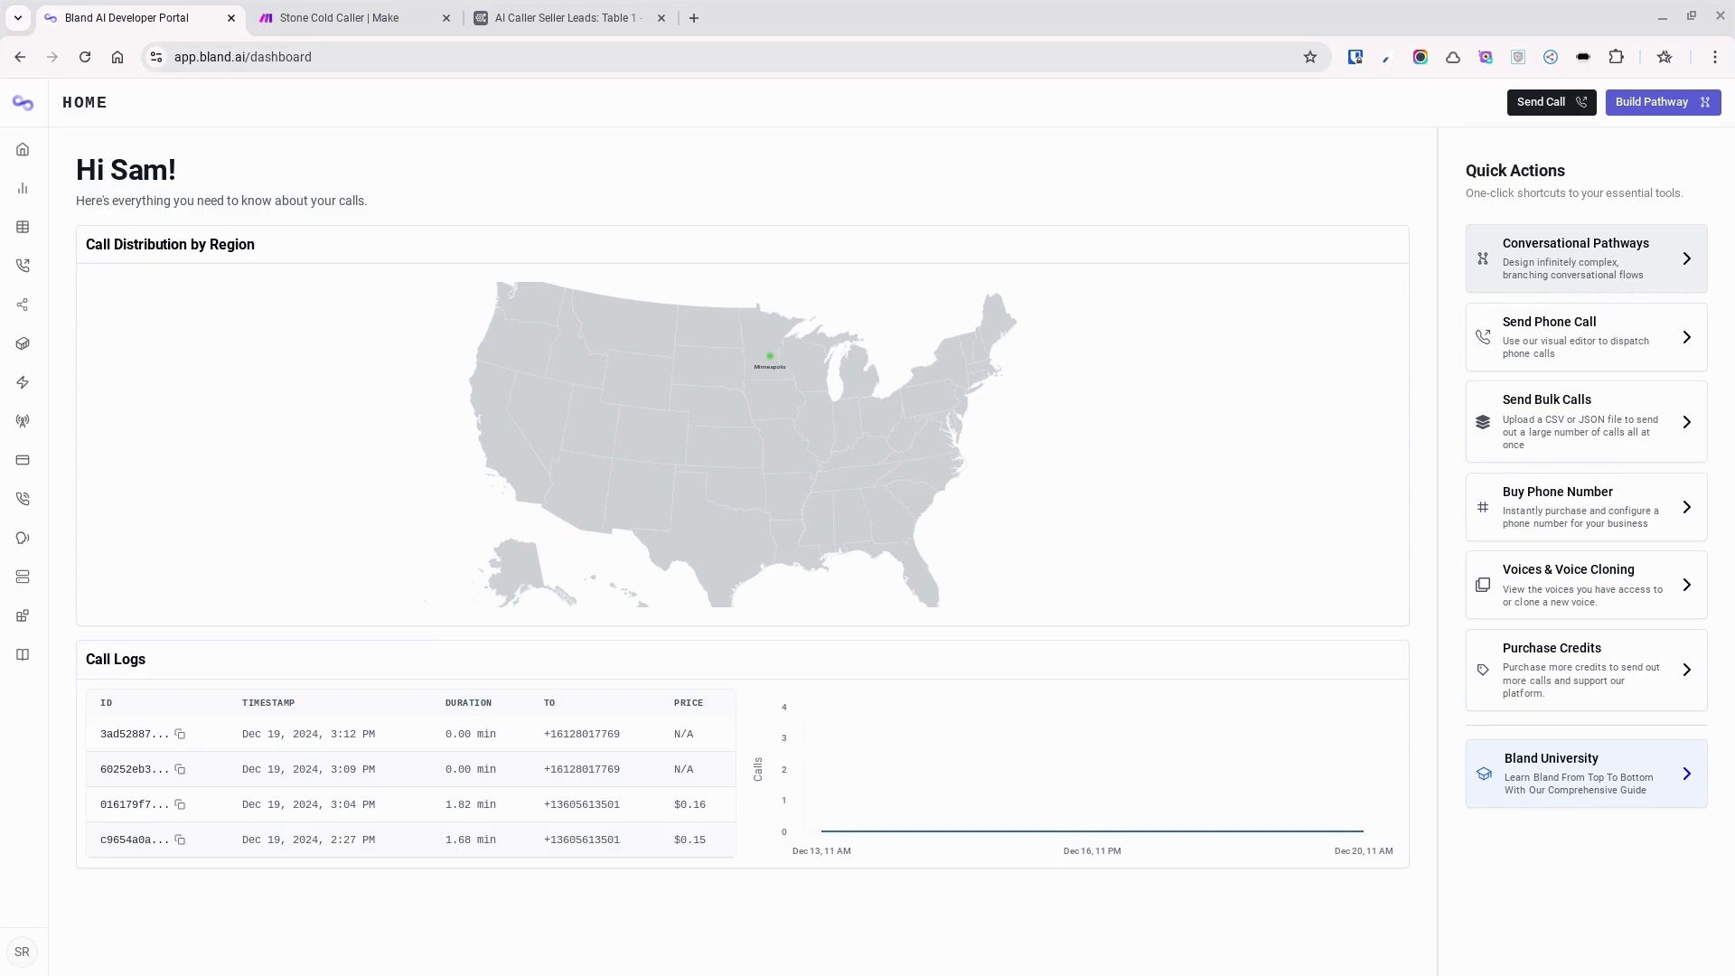
{"action": "mouse_move", "coordinate": [1579, 338]}
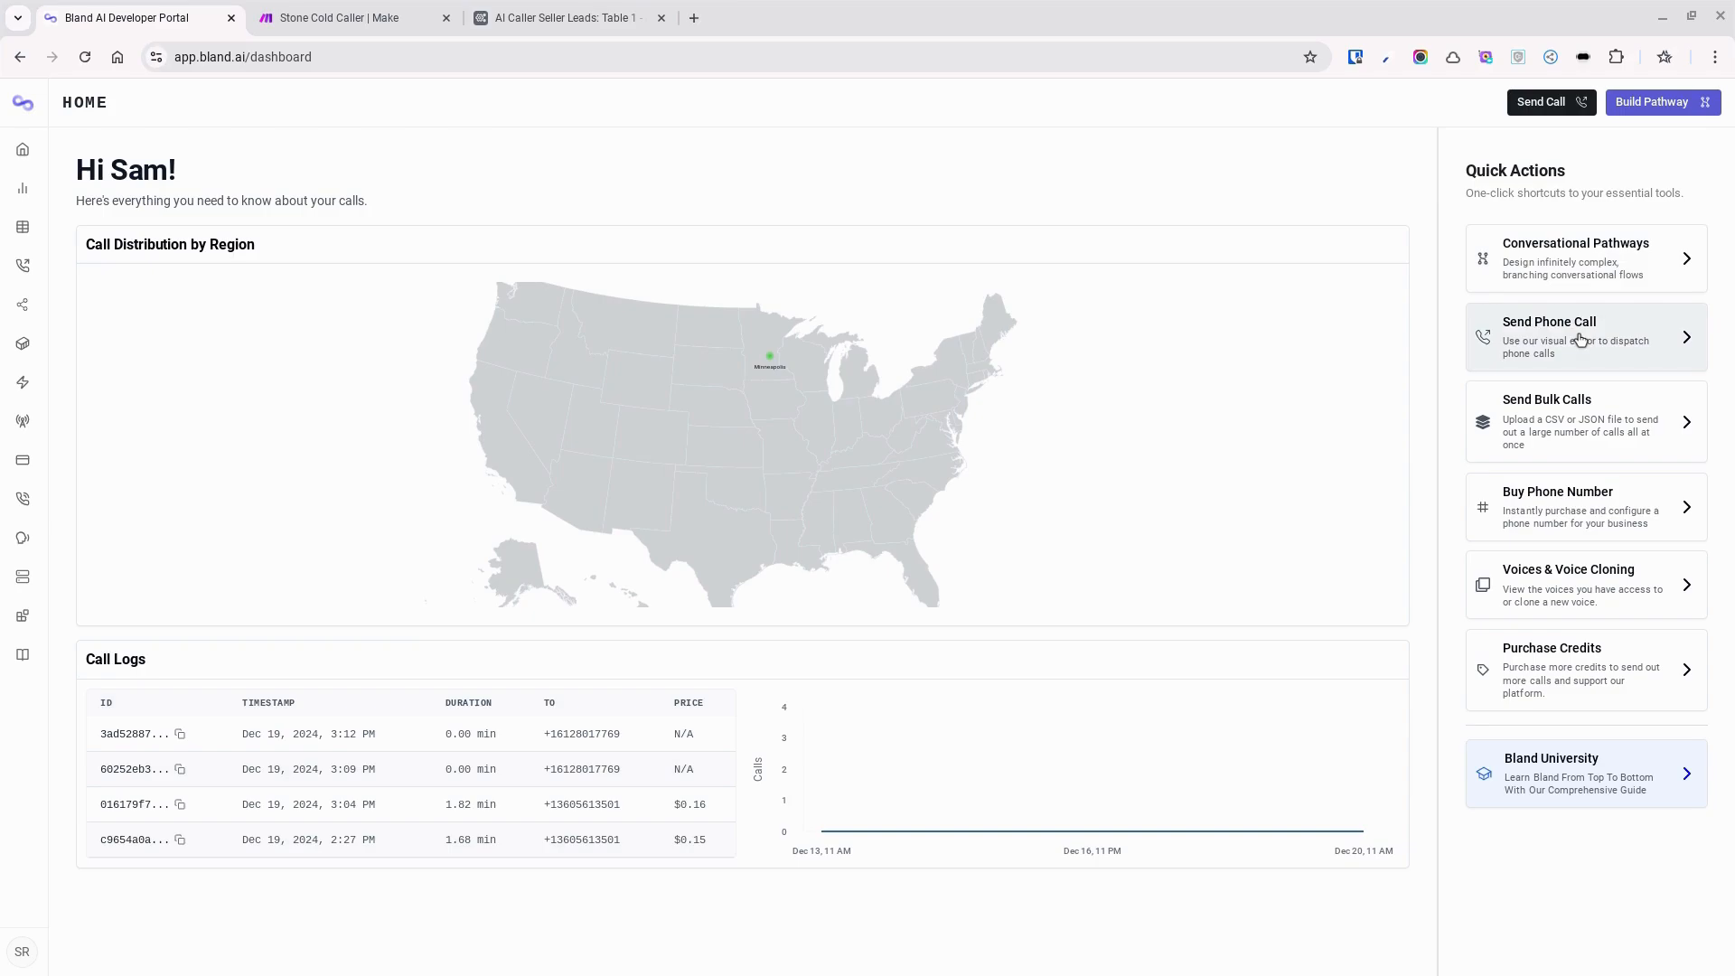
{"action": "mouse_move", "coordinate": [1617, 434]}
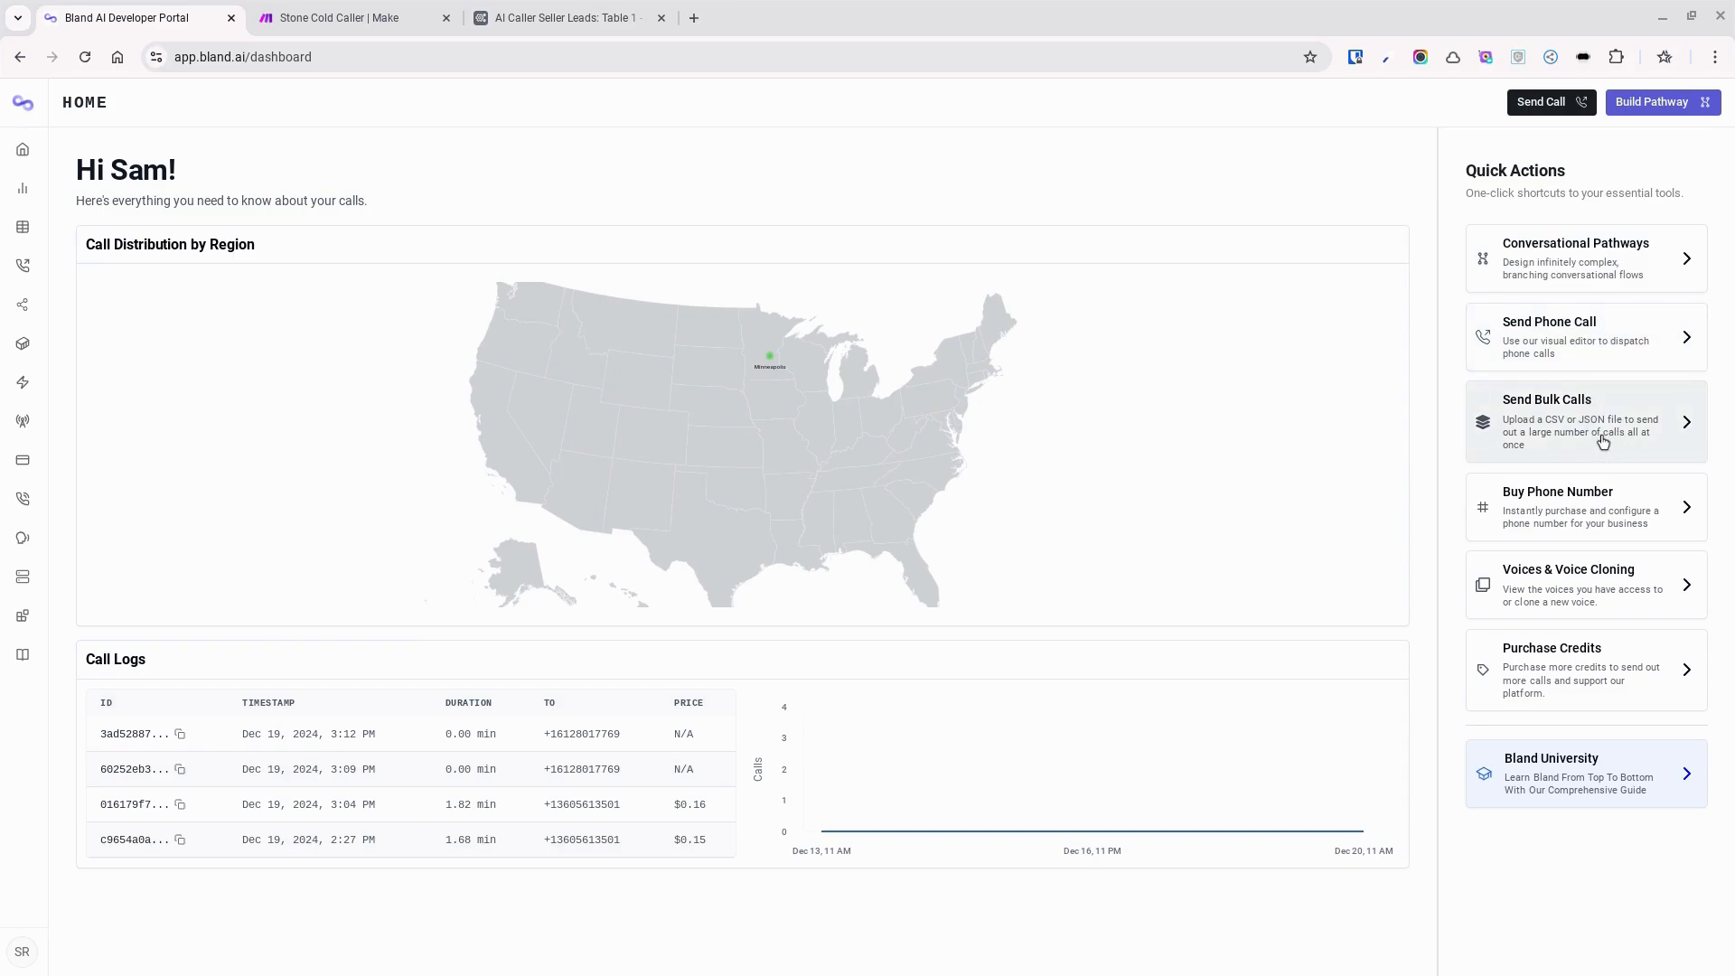
{"action": "mouse_move", "coordinate": [1586, 509]}
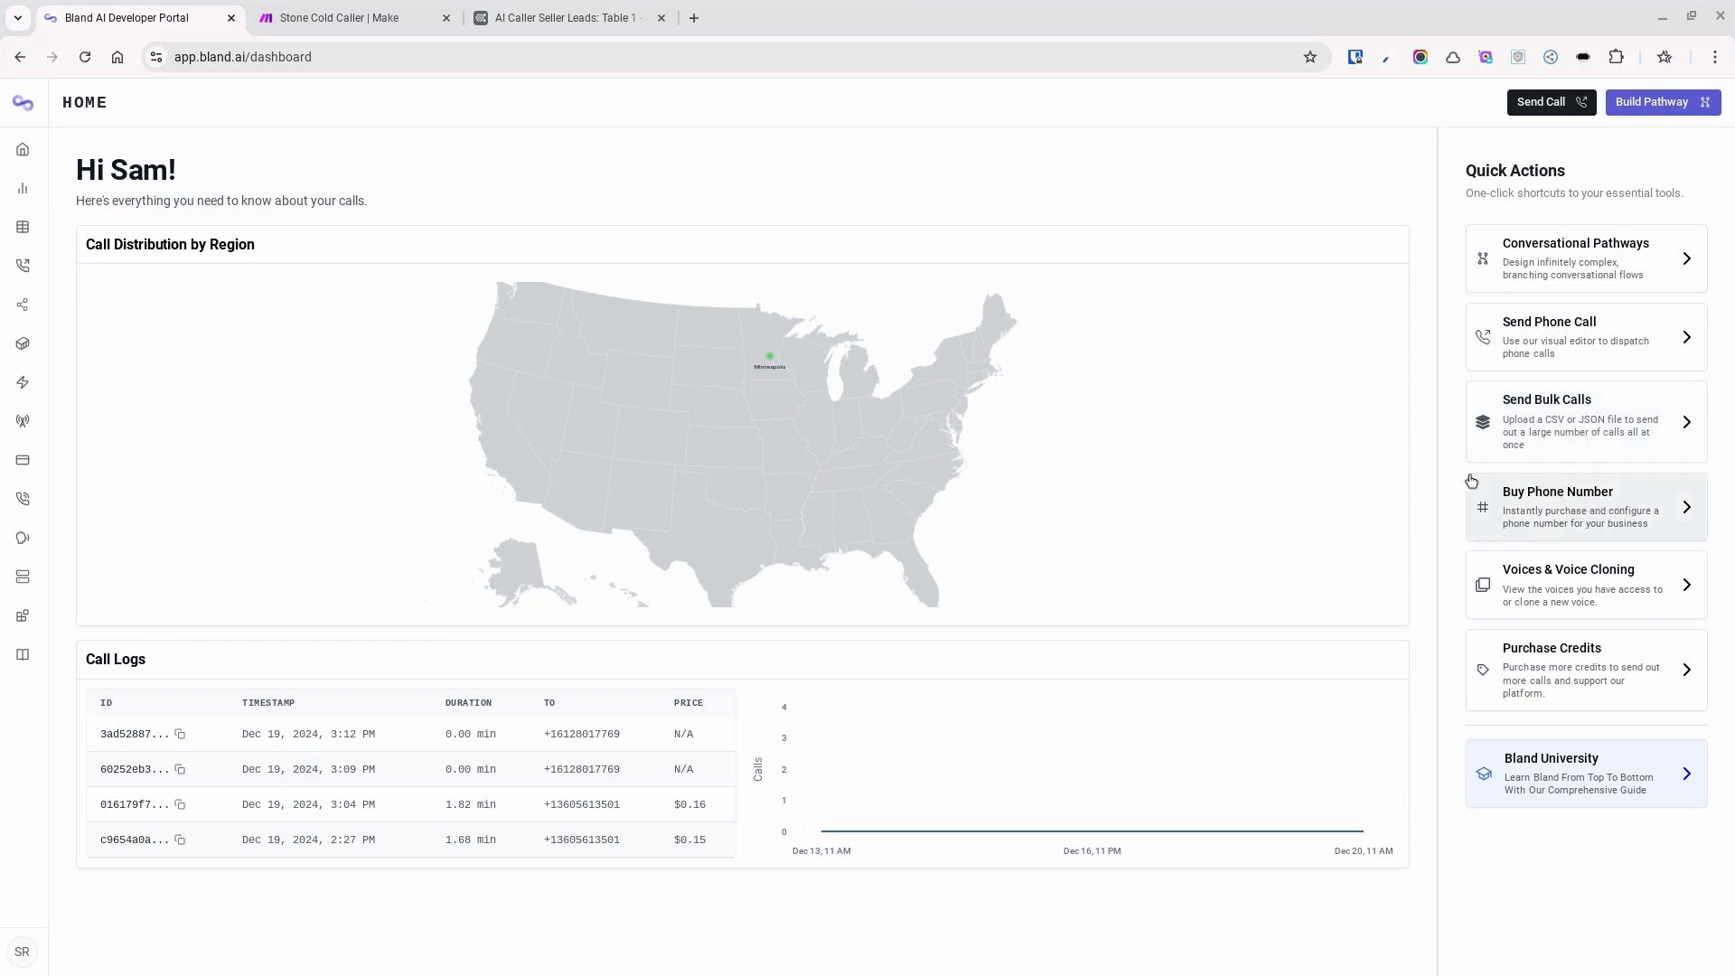
{"action": "mouse_move", "coordinate": [1585, 583]}
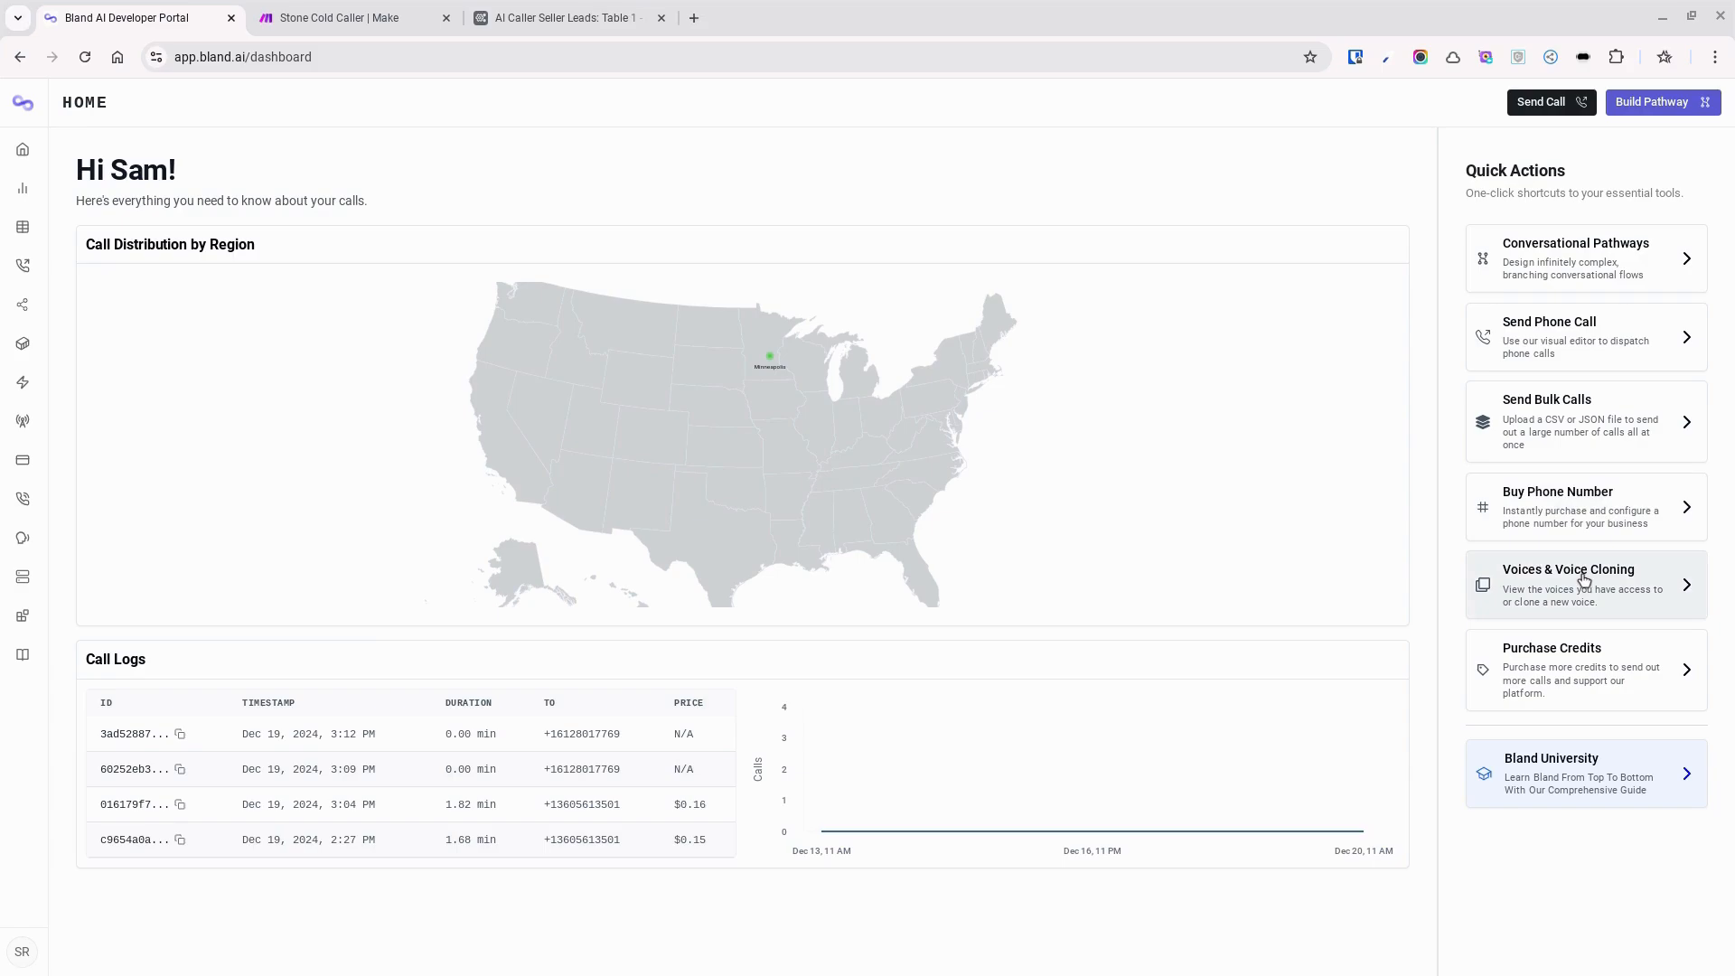
{"action": "mouse_move", "coordinate": [1595, 584]}
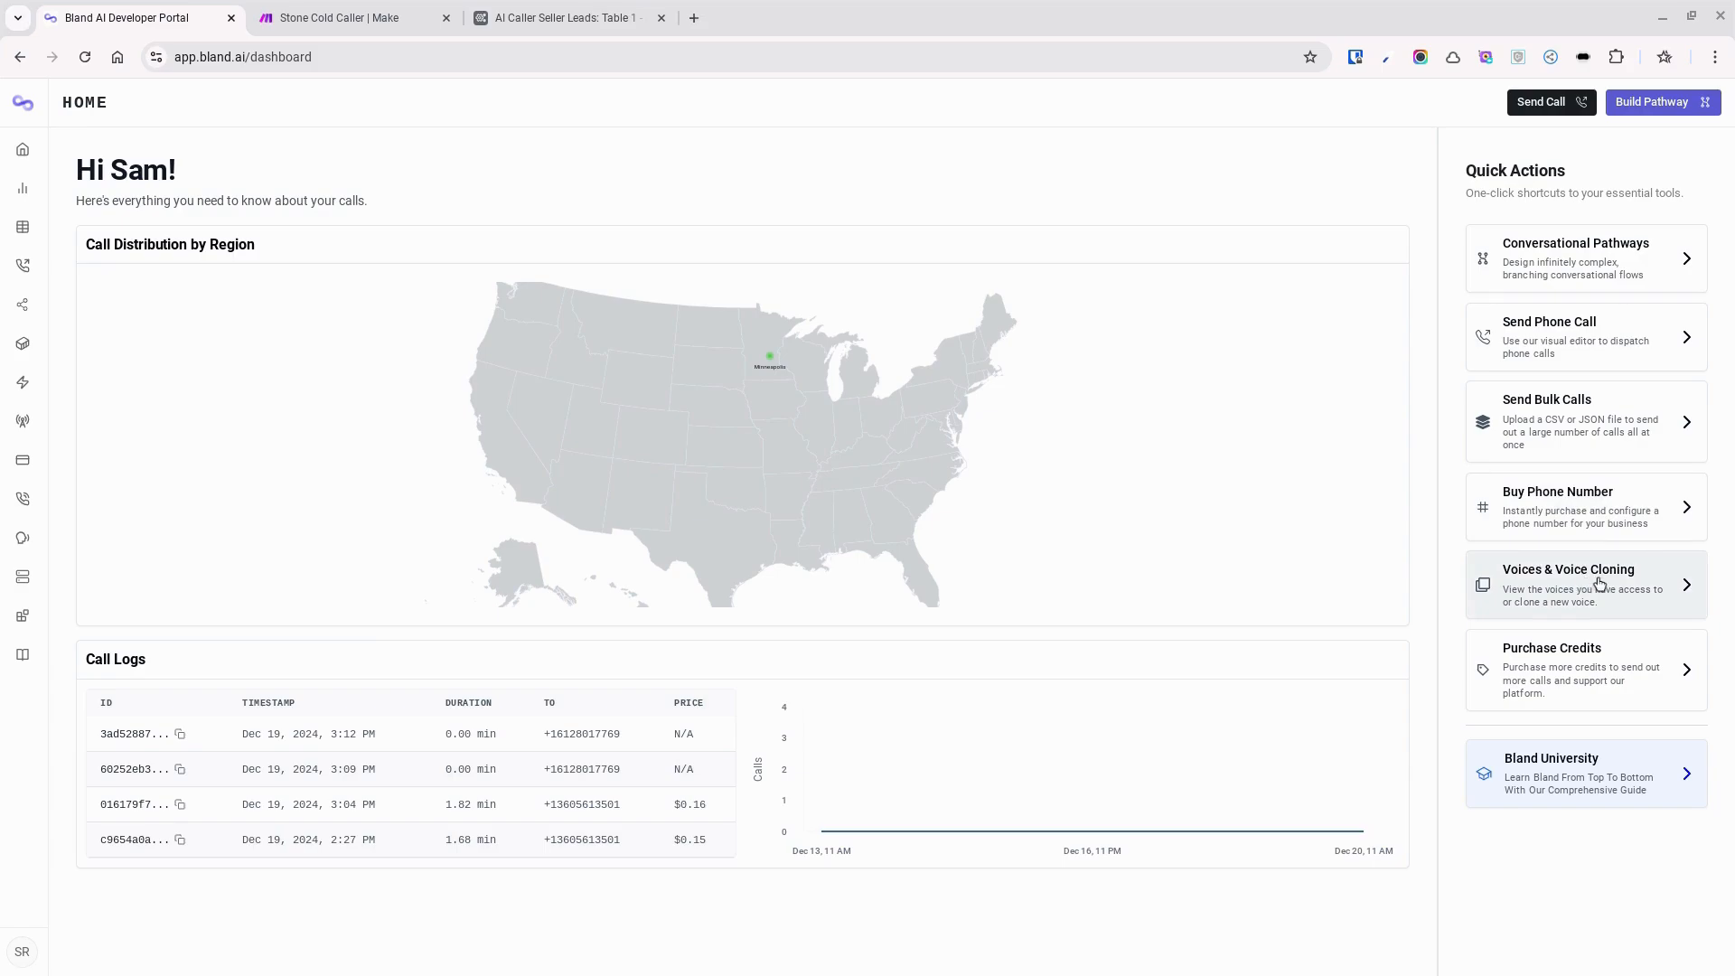
{"action": "mouse_move", "coordinate": [391, 103]}
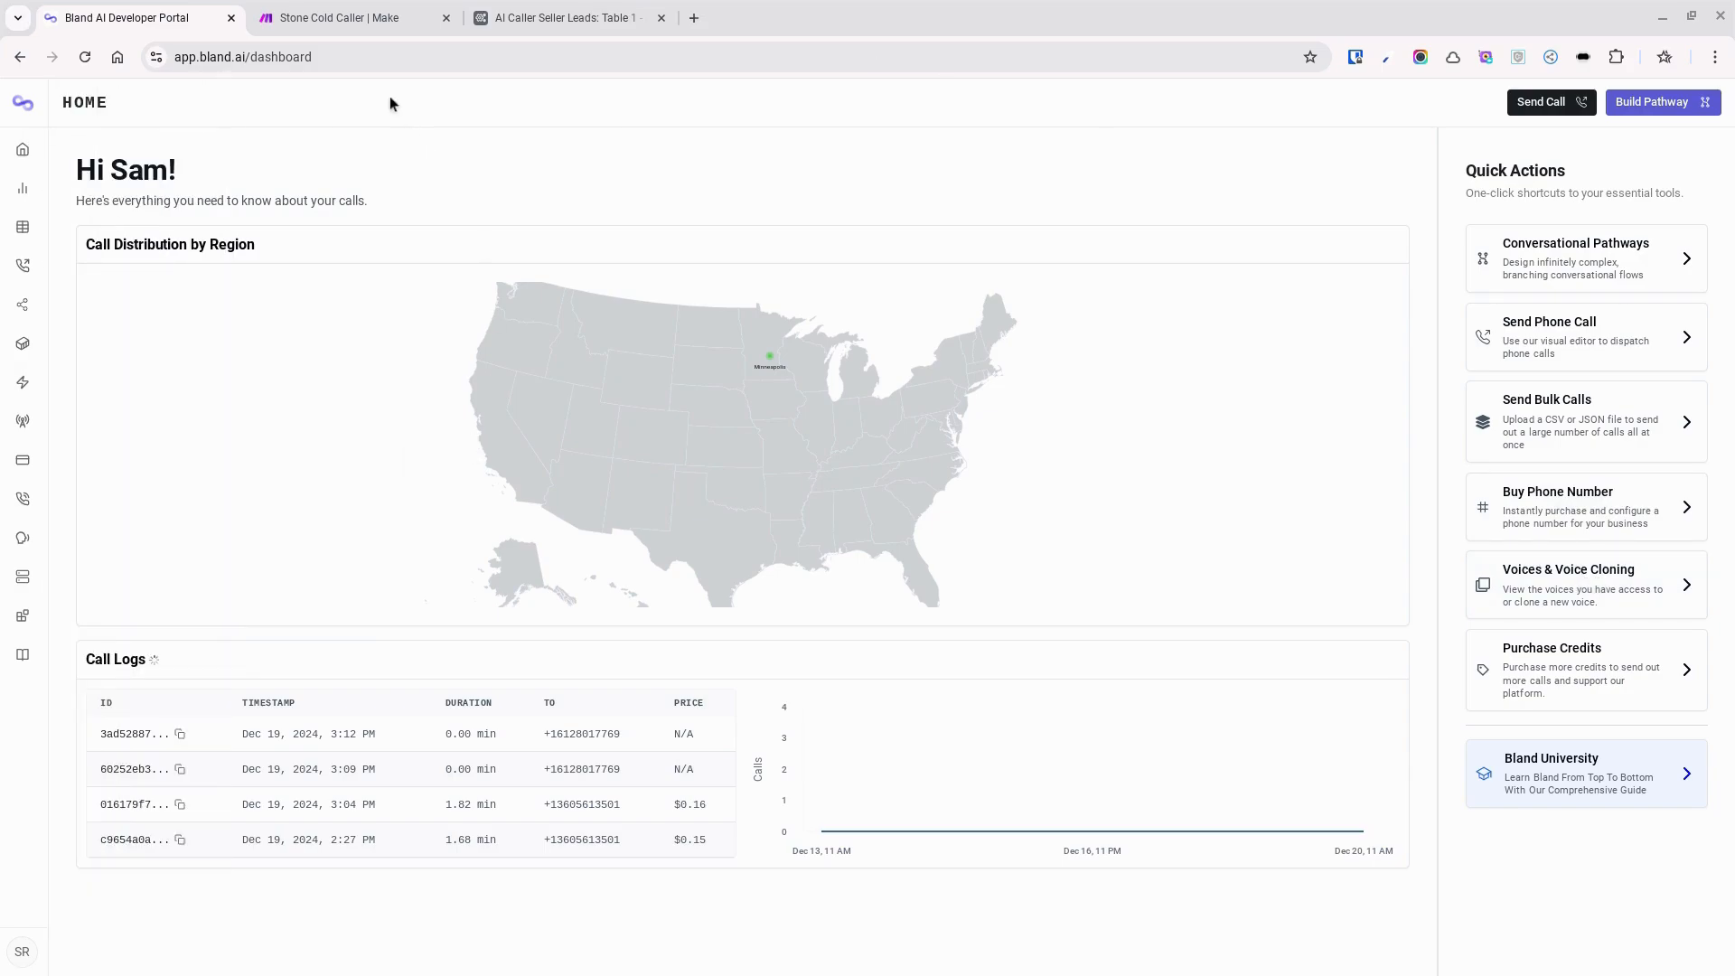
Review the Stone Cold Caller scenario, then bring up the AI Caller Seller Leads table in Airtable
{"action": "left_click", "coordinate": [354, 19]}
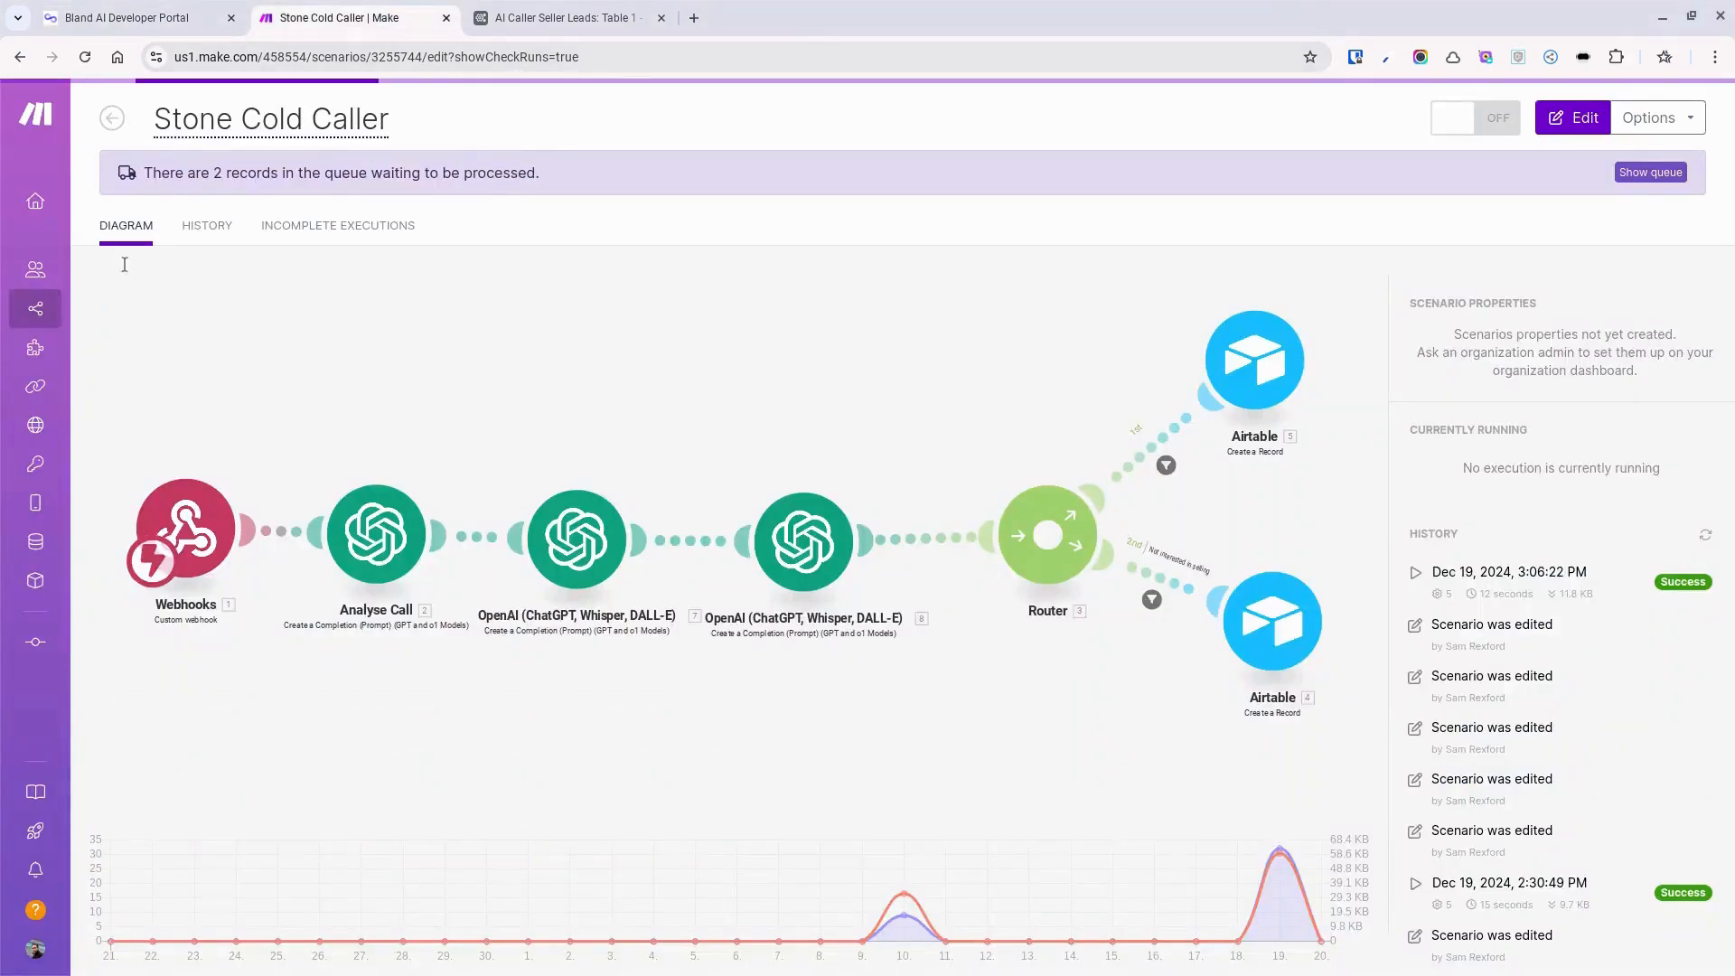
{"action": "mouse_move", "coordinate": [477, 517]}
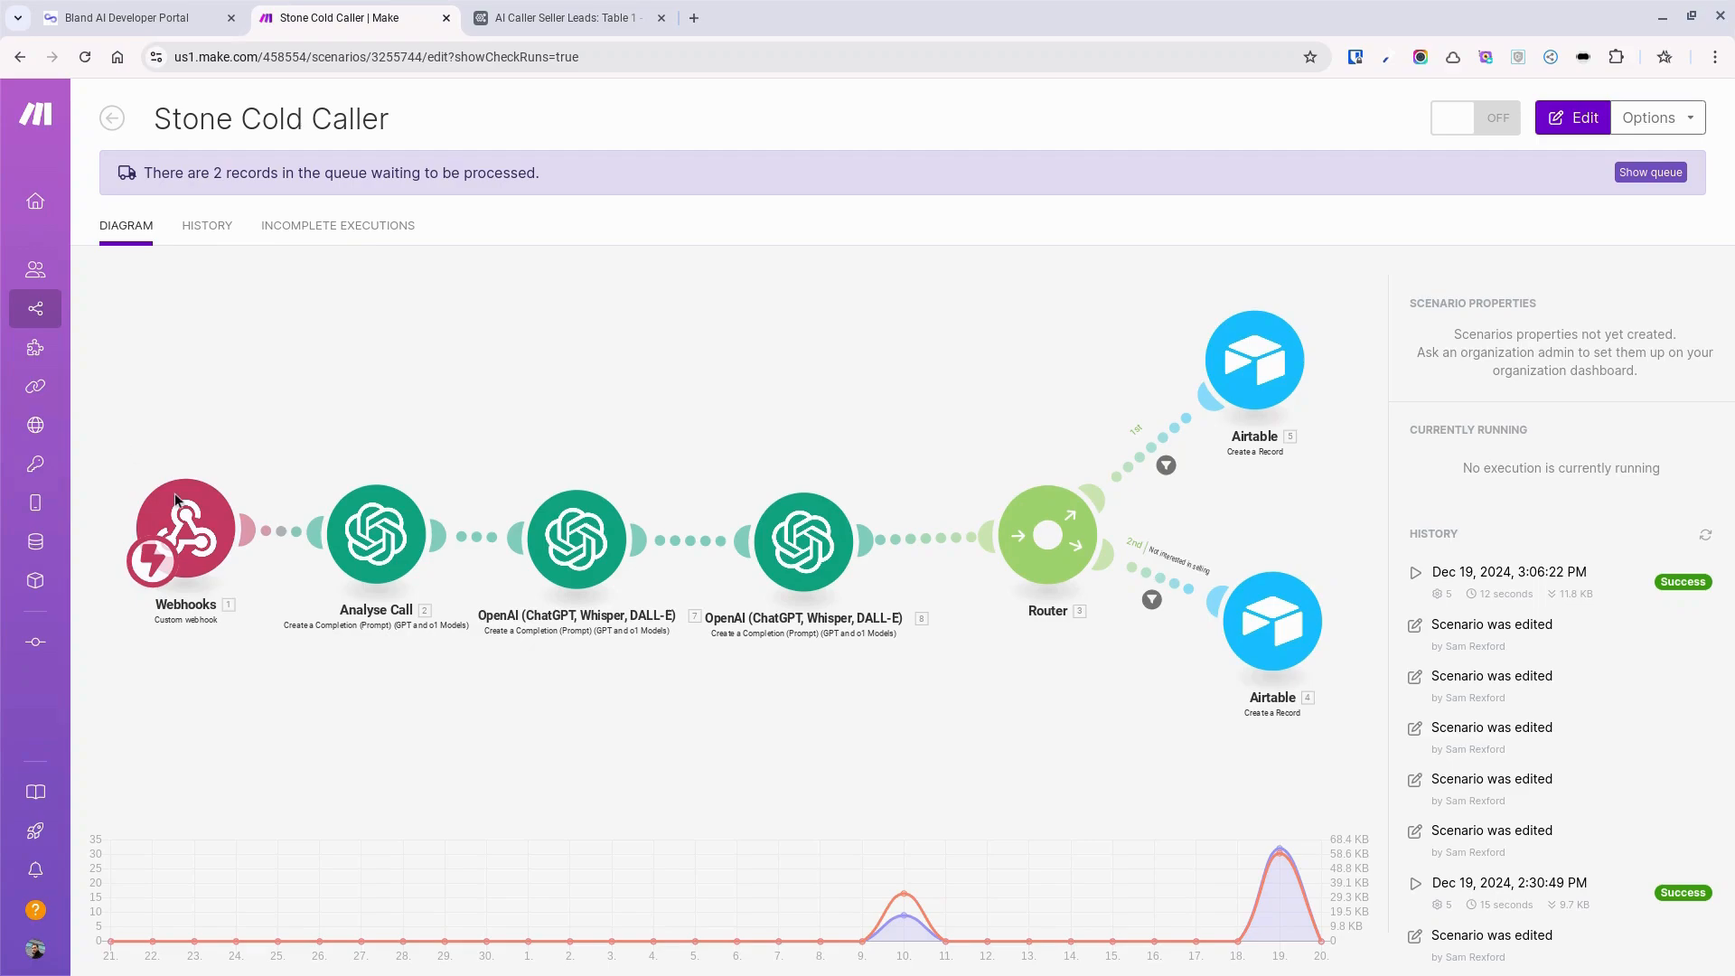
{"action": "mouse_move", "coordinate": [179, 504]}
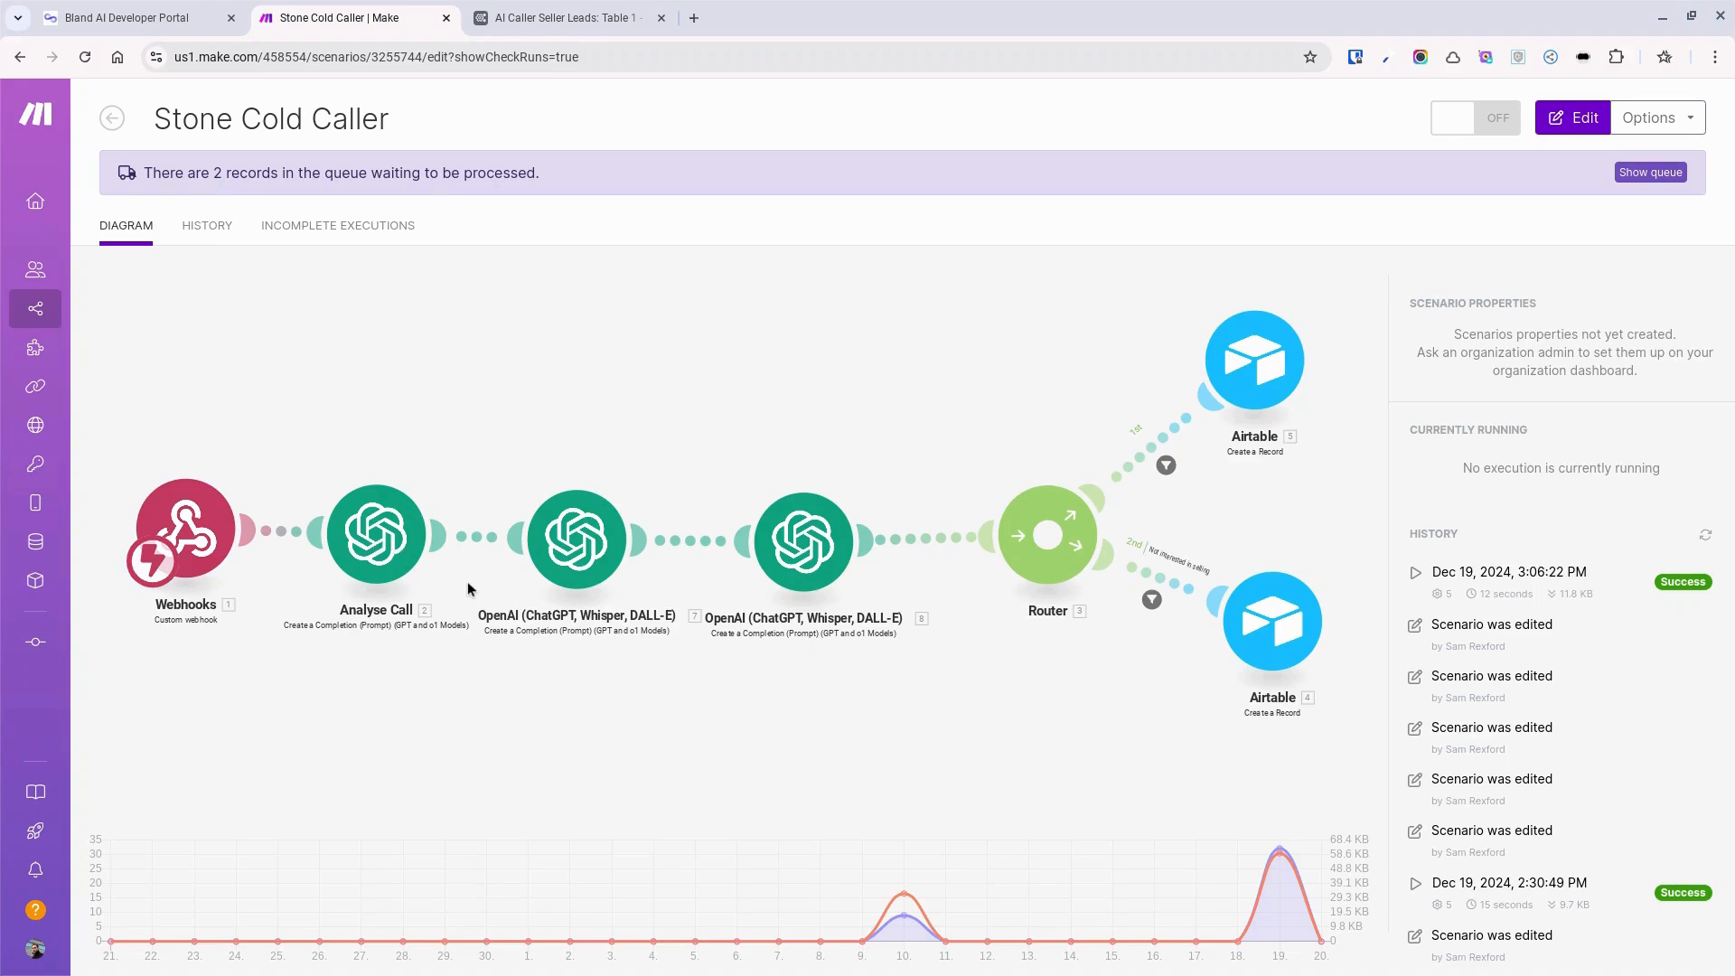
{"action": "mouse_move", "coordinate": [698, 612]}
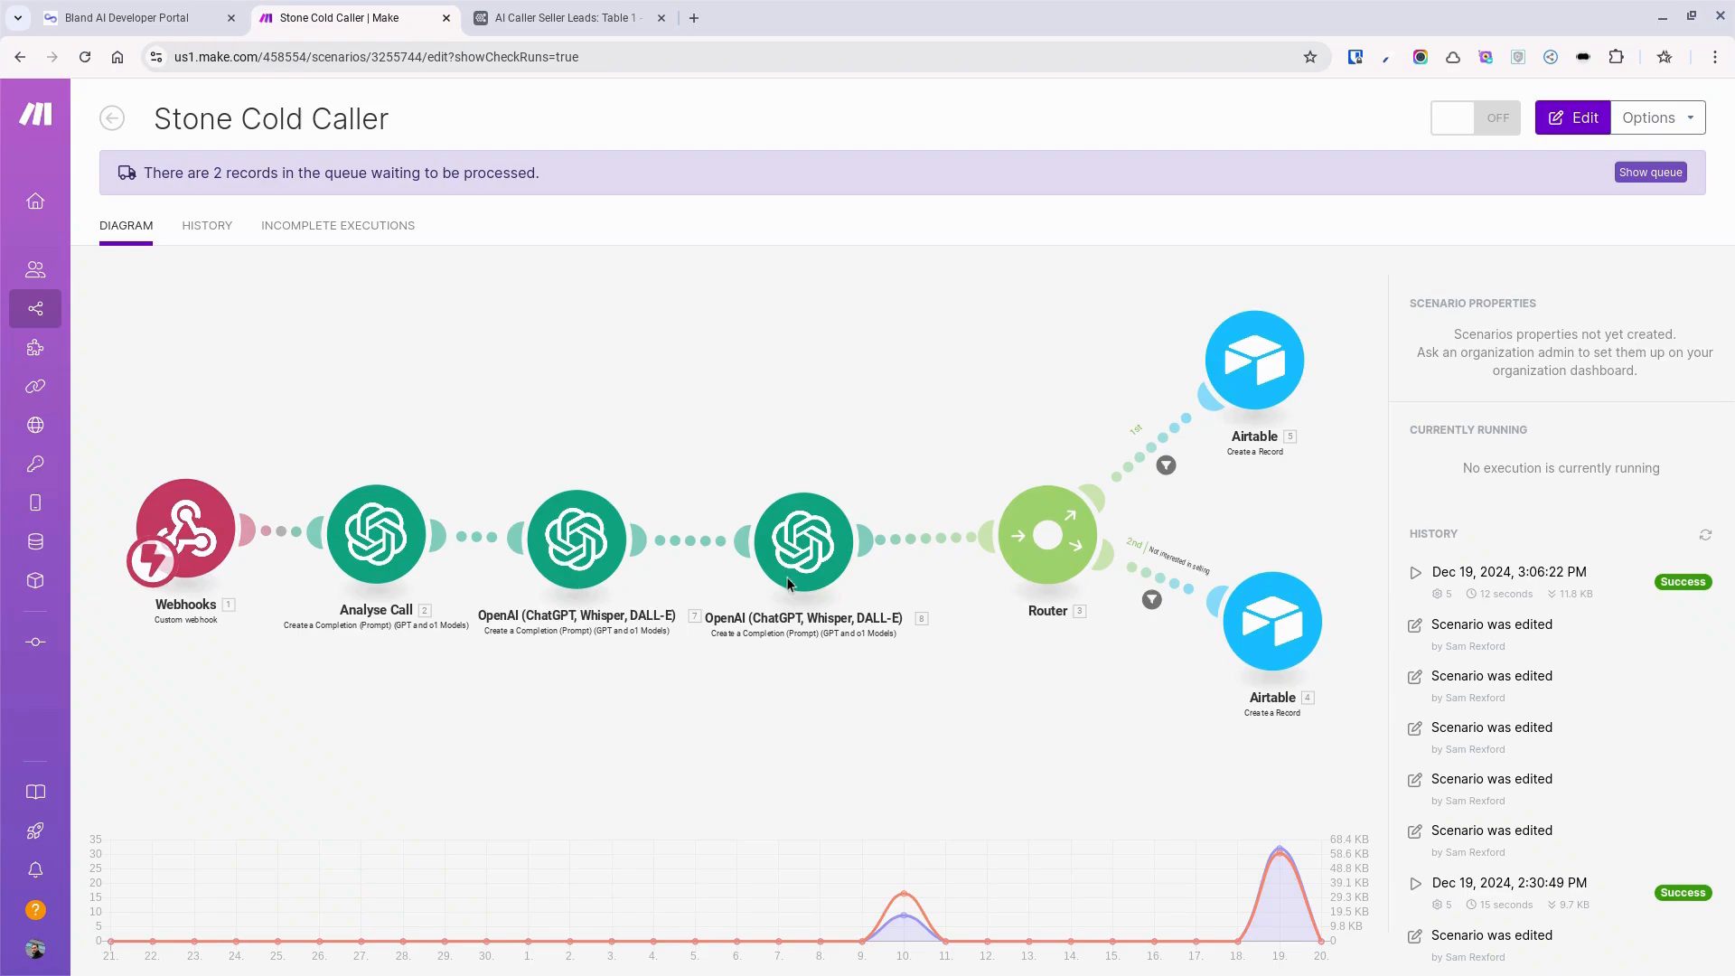
{"action": "mouse_move", "coordinate": [1278, 343]}
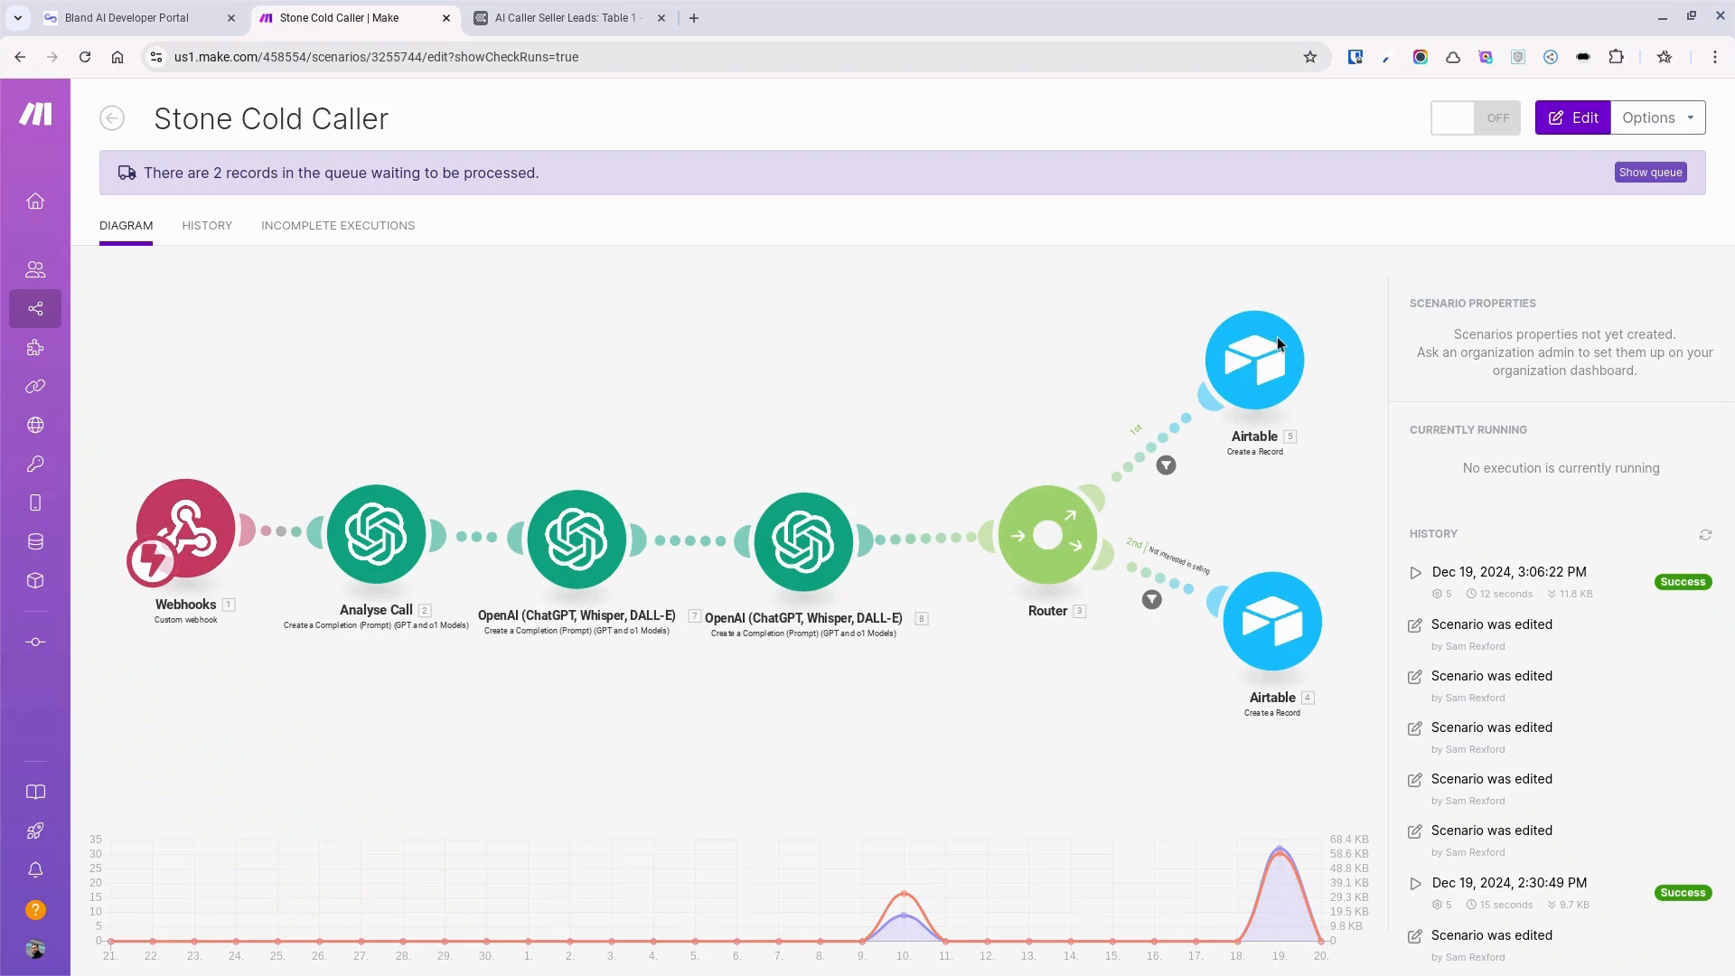
{"action": "left_click", "coordinate": [563, 18]}
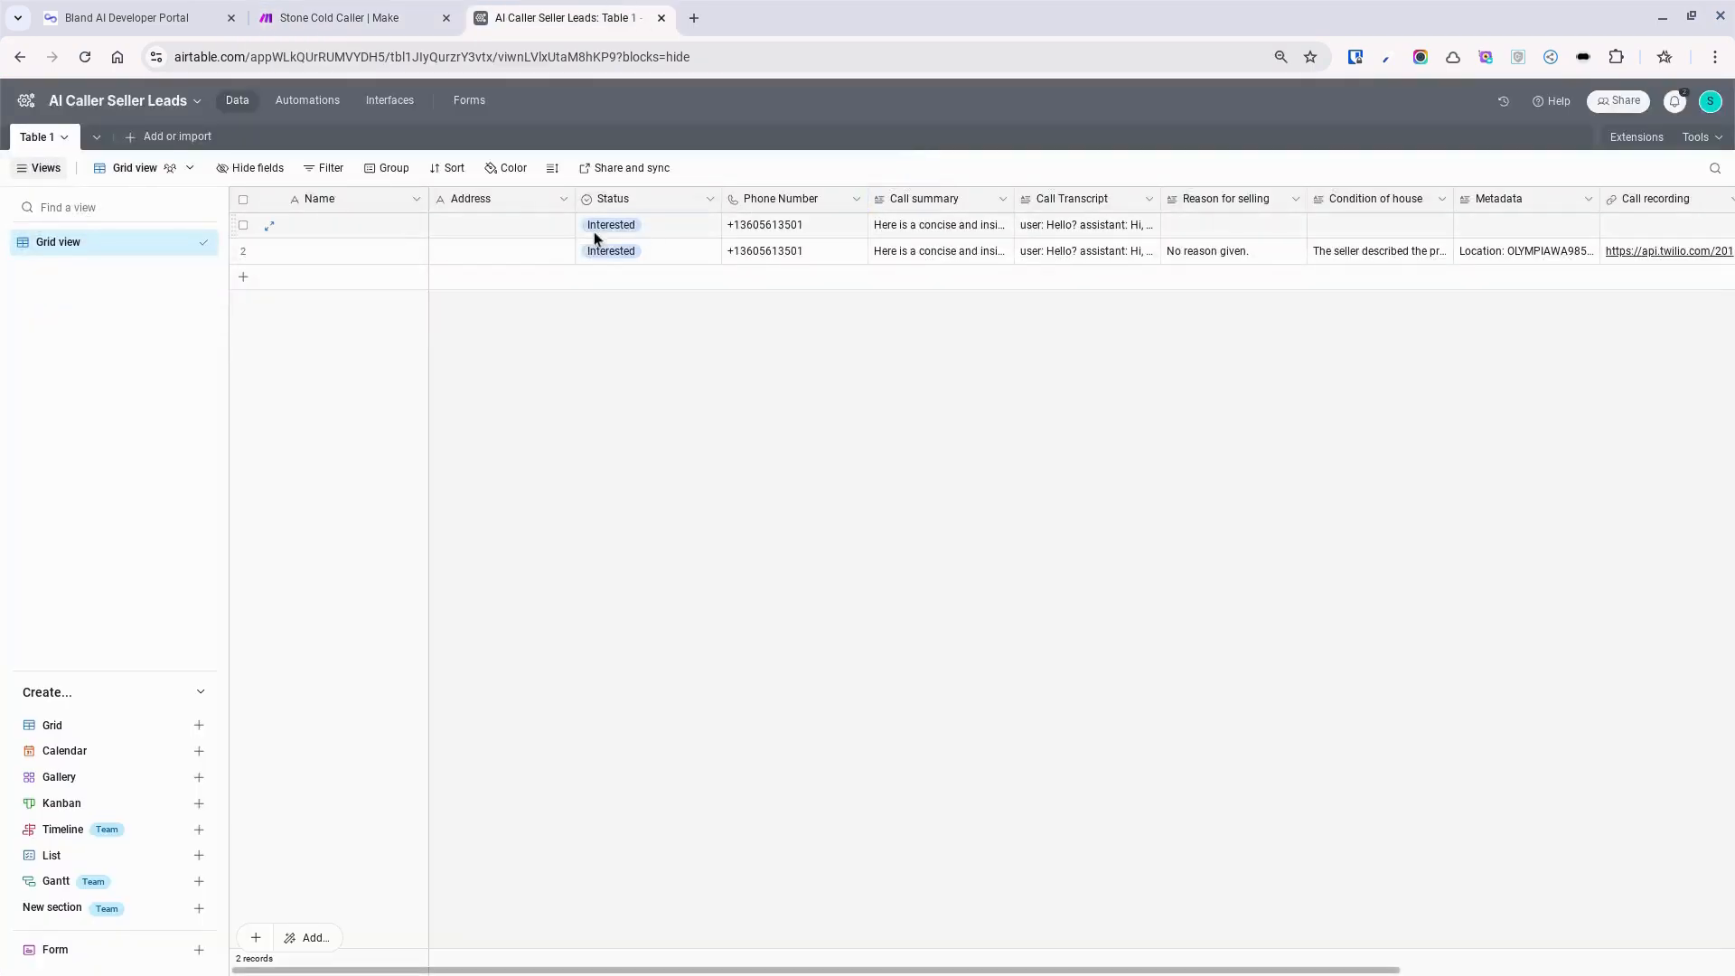
{"action": "left_click", "coordinate": [269, 224]}
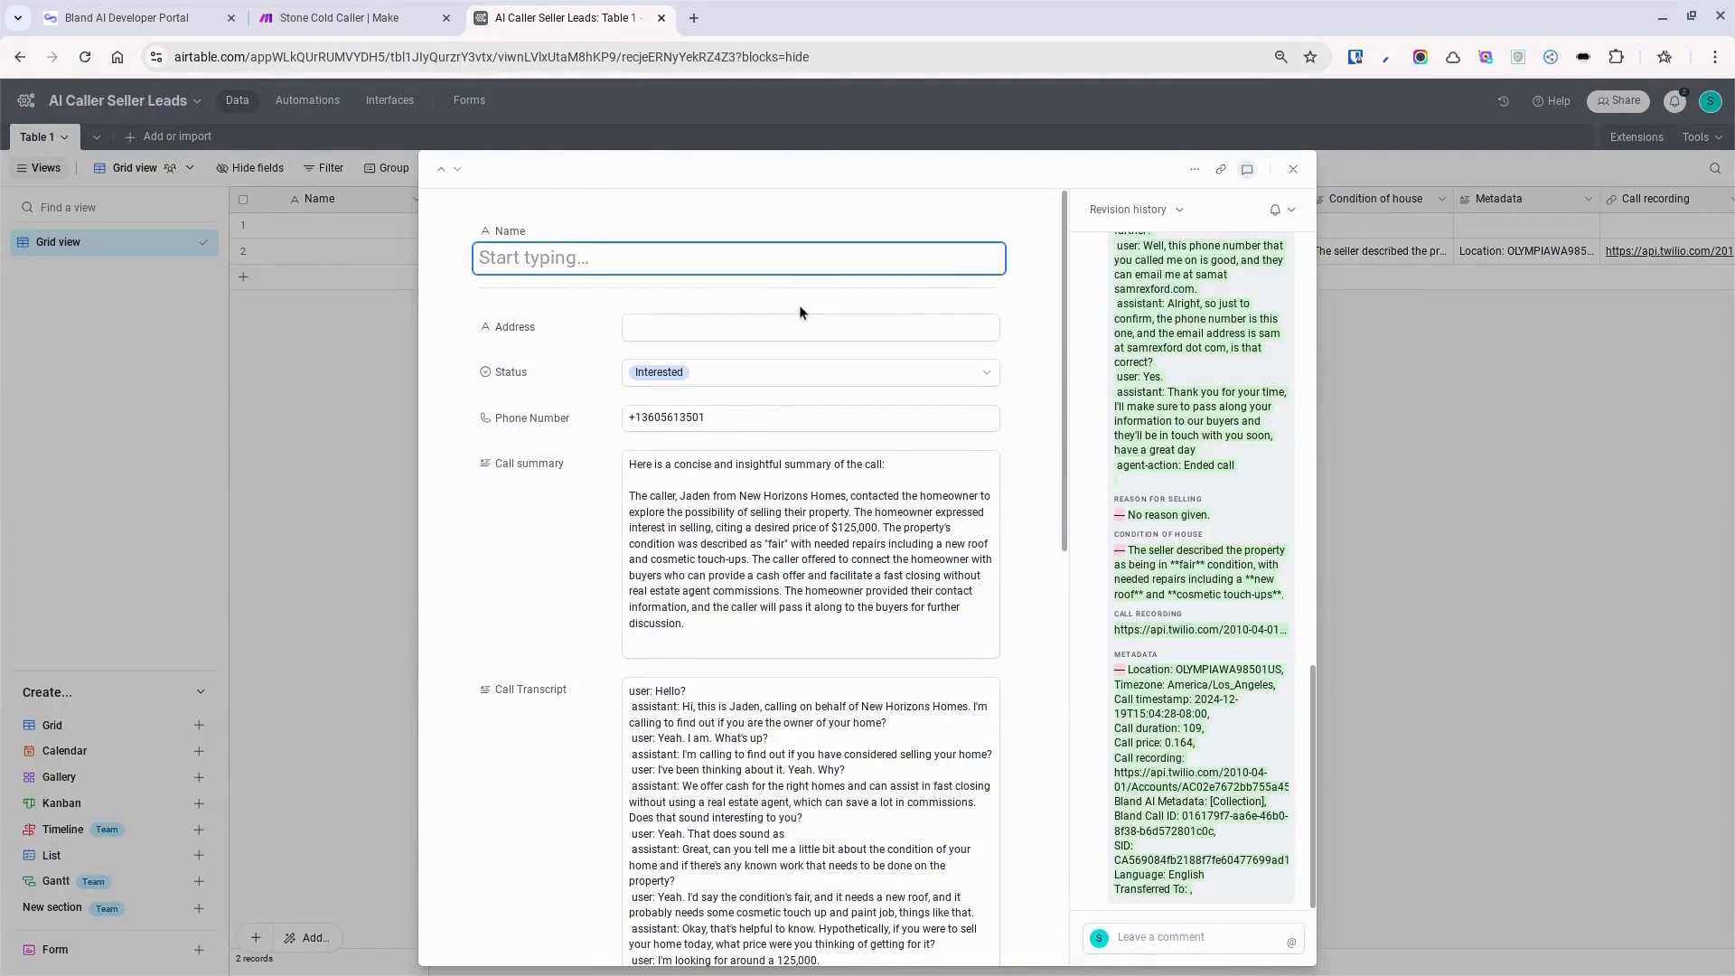
{"action": "scroll", "scroll_direction": "down", "scroll_amount": 3}
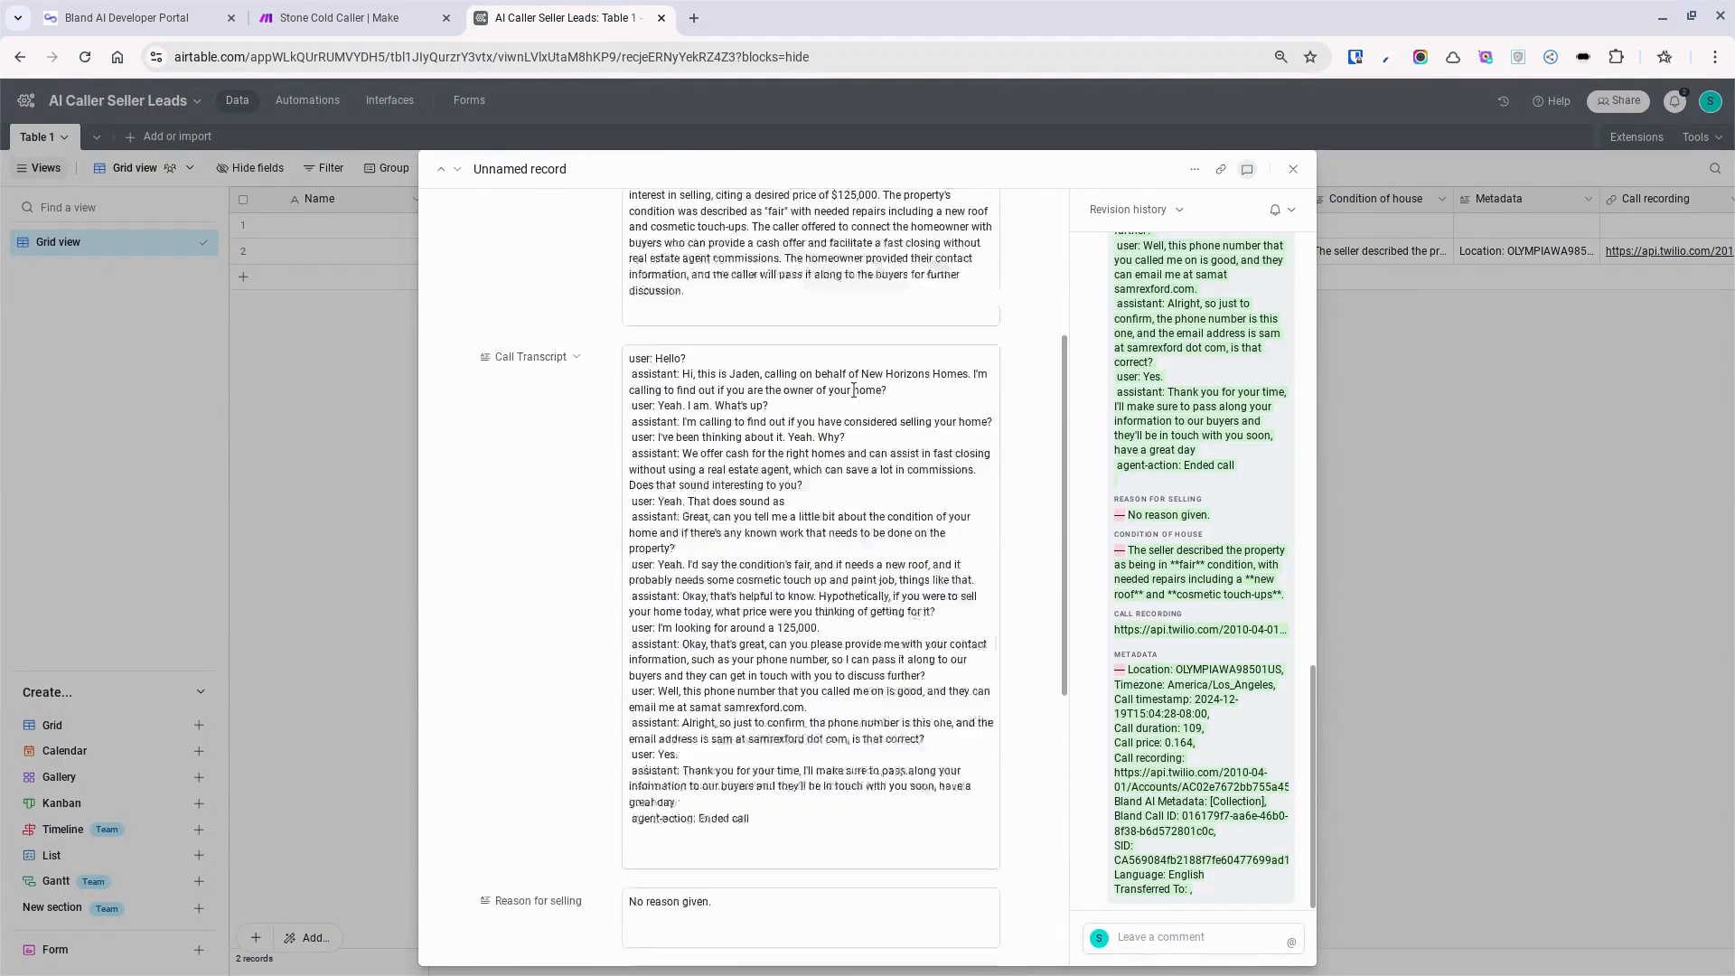
{"action": "scroll", "scroll_direction": "down", "scroll_amount": 3}
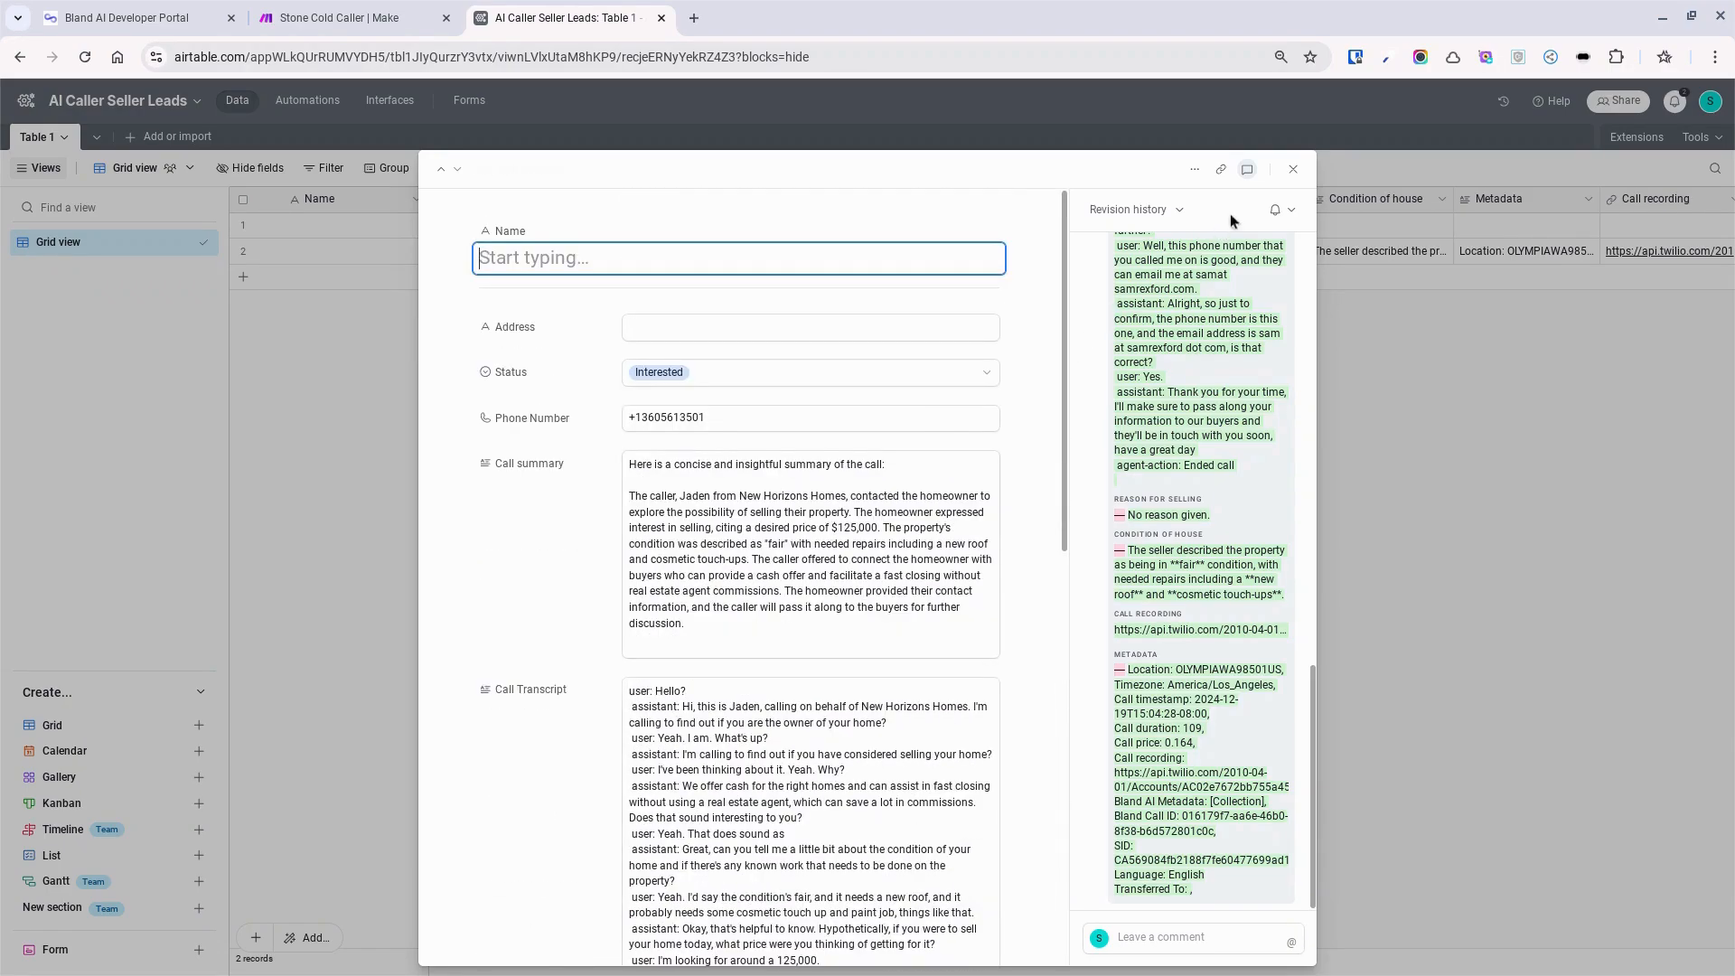
{"action": "left_click", "coordinate": [1290, 169]}
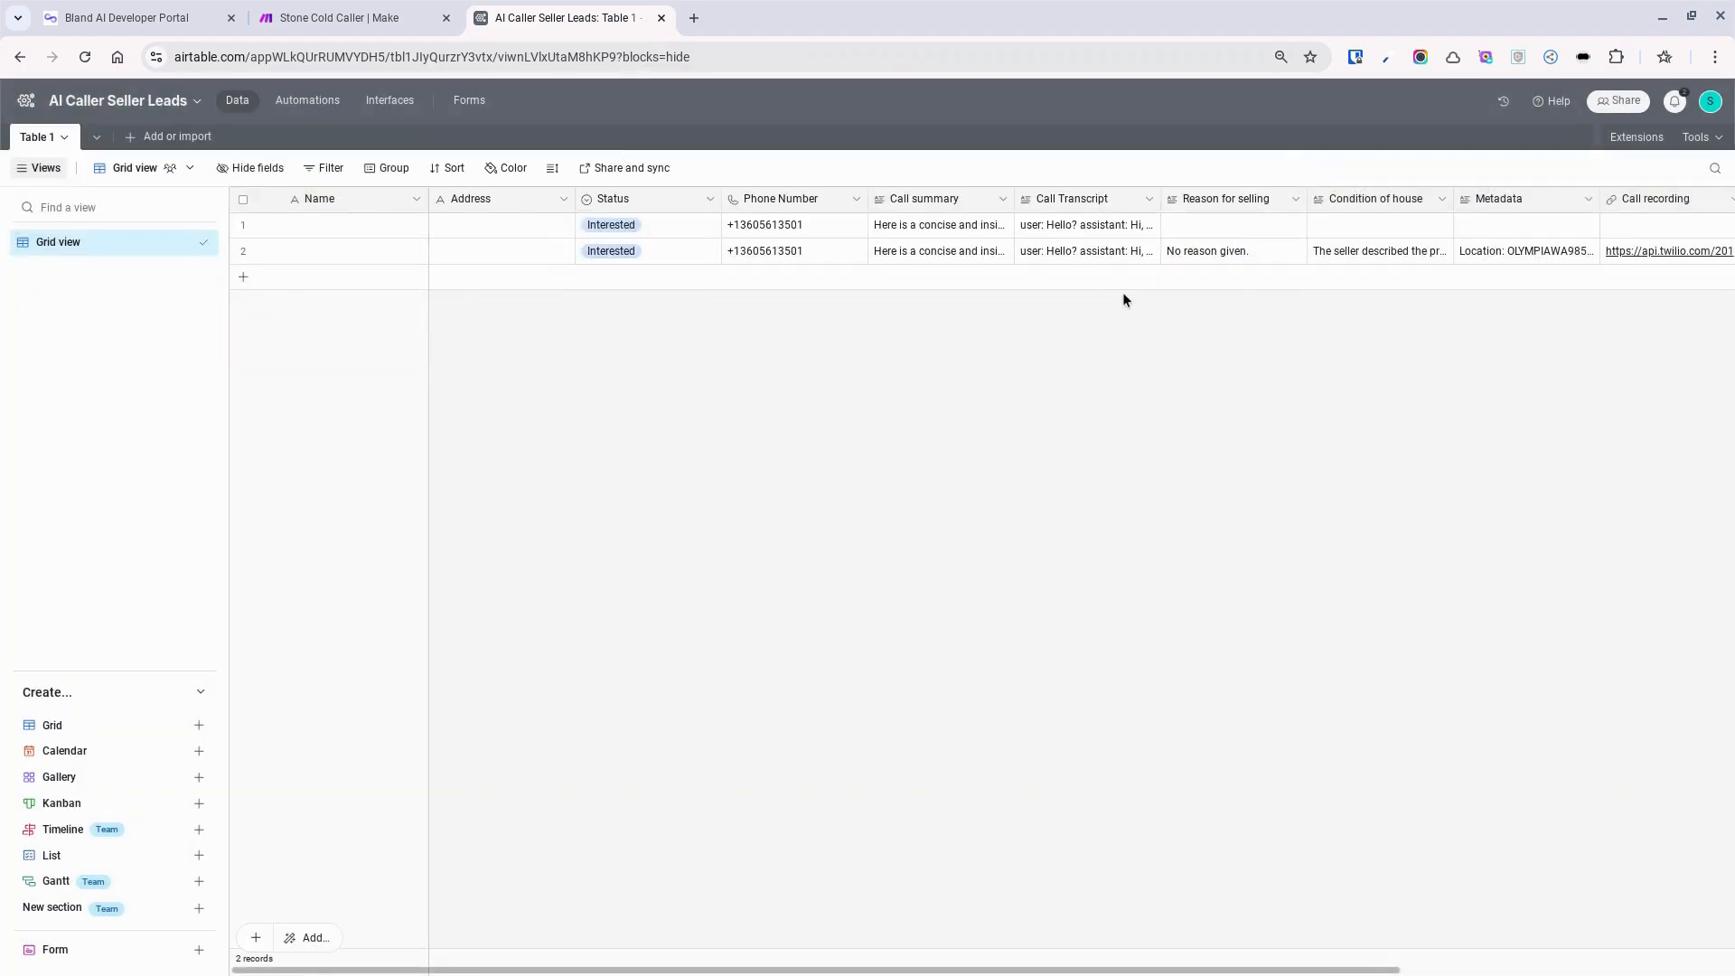
{"action": "mouse_move", "coordinate": [1127, 302]}
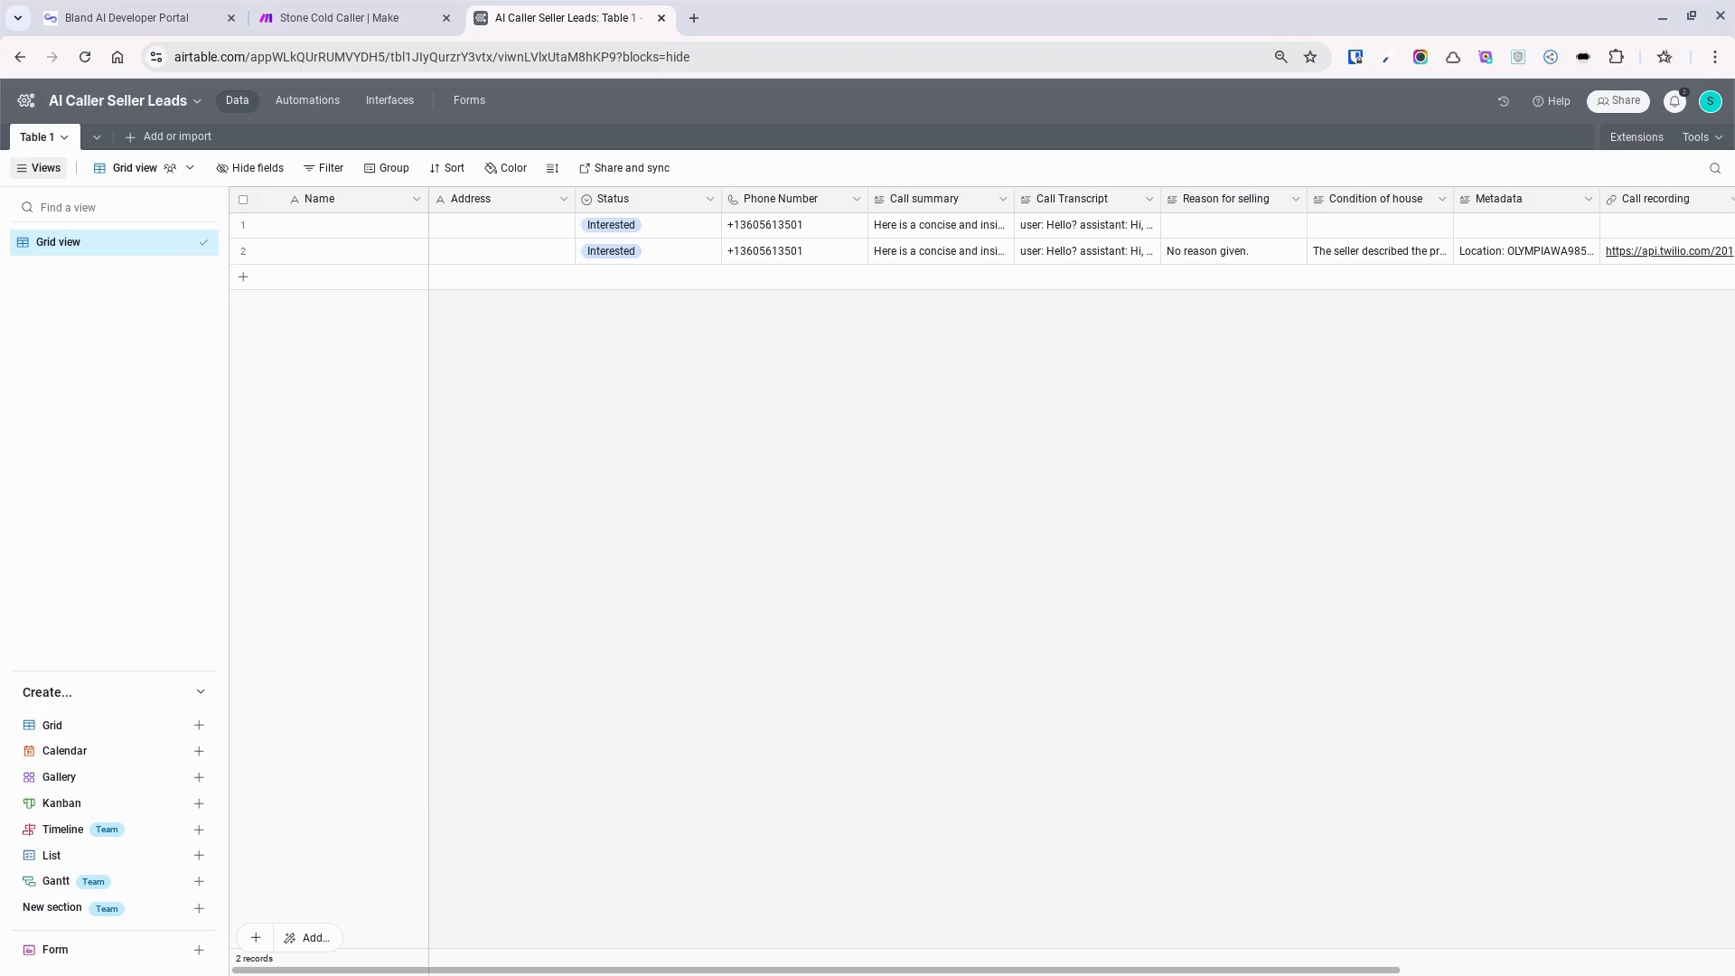
{"action": "mouse_move", "coordinate": [572, 91]}
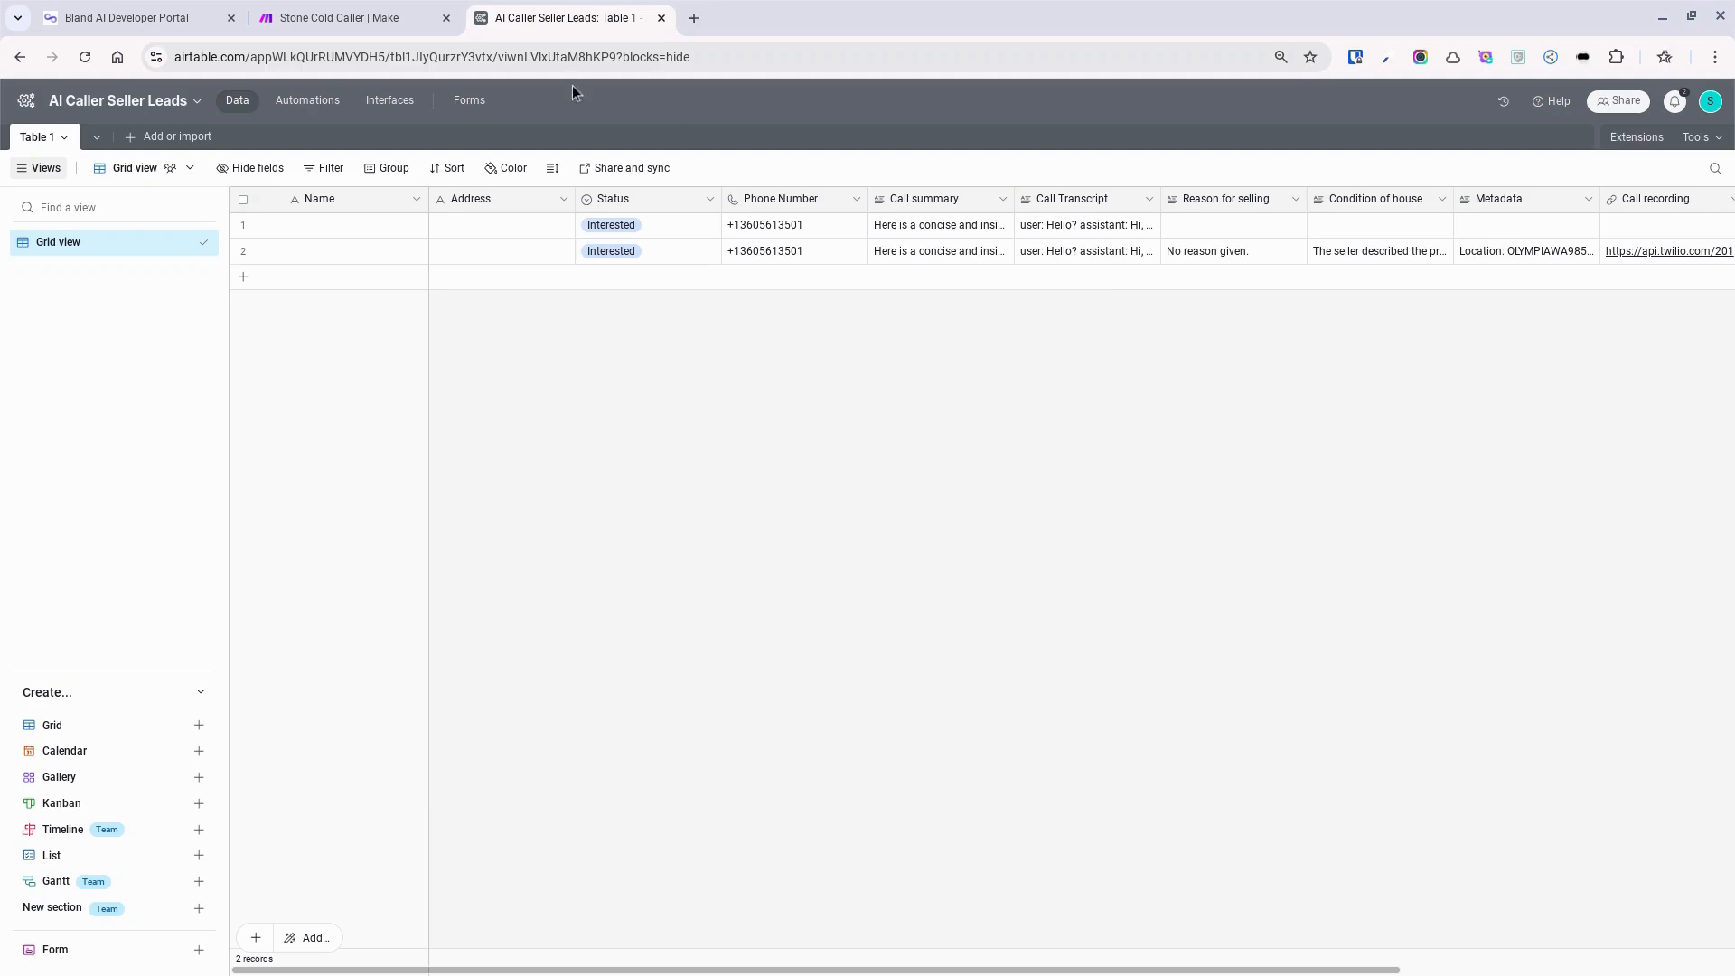
{"action": "left_click", "coordinate": [344, 18]}
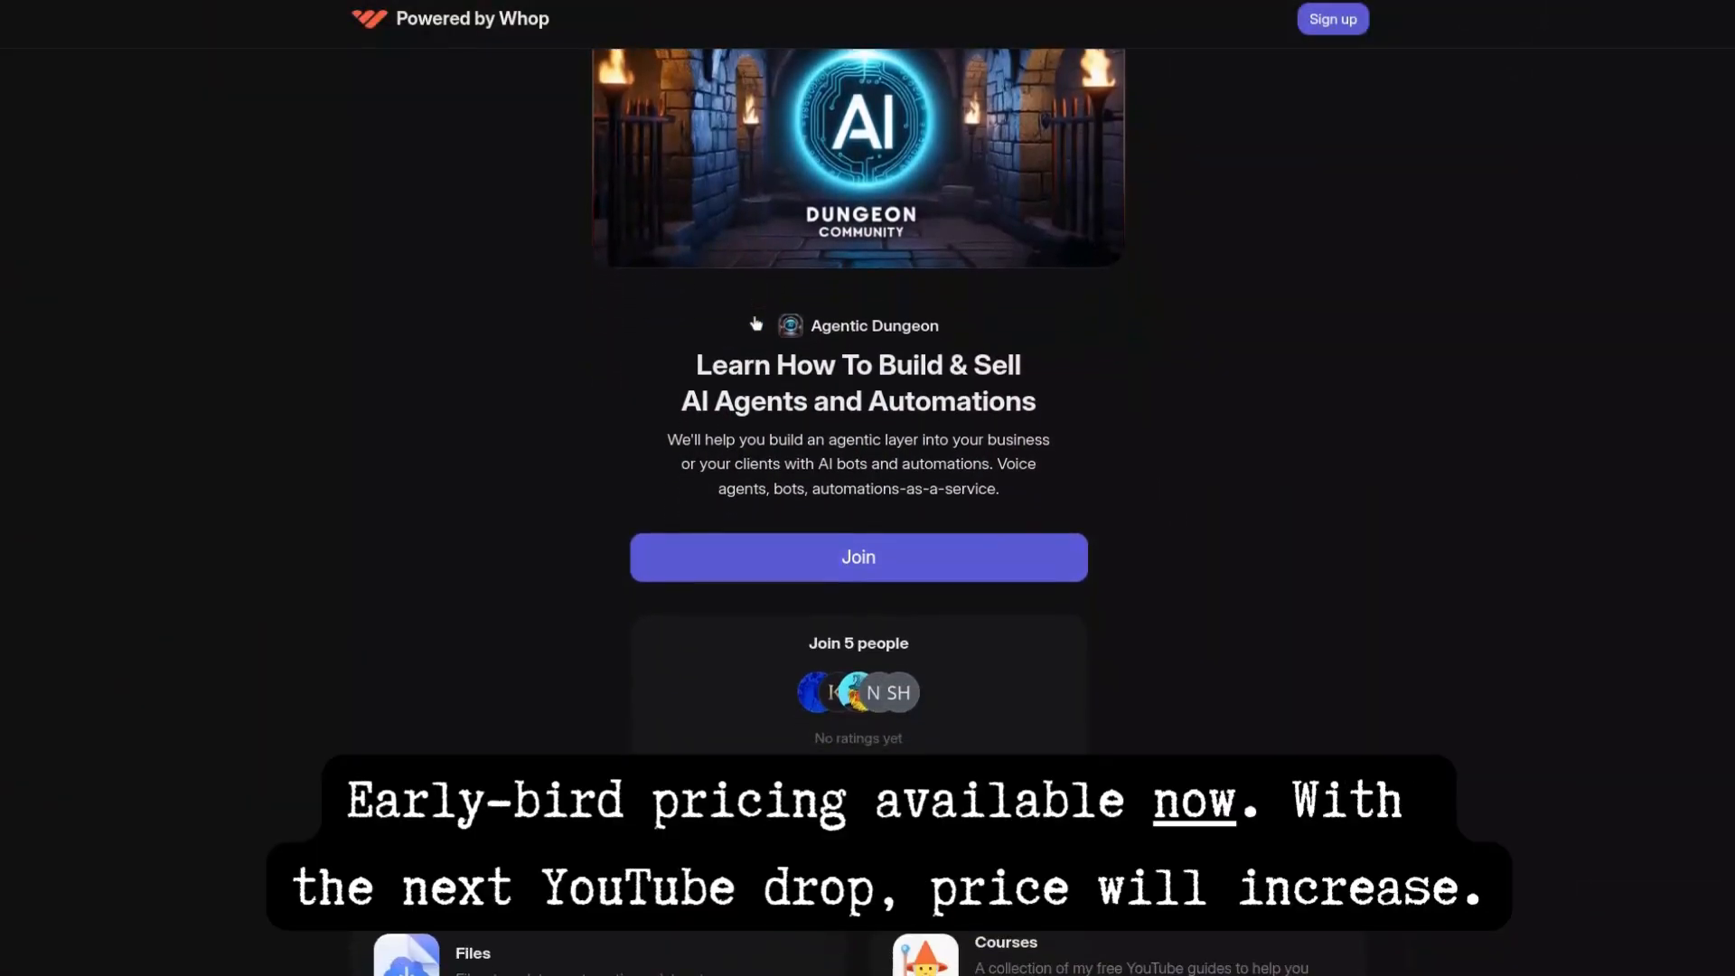
Browse the Agentic Dungeon course page showing the Cold Caller In Make/AirTable lesson
{"action": "left_click", "coordinate": [856, 557]}
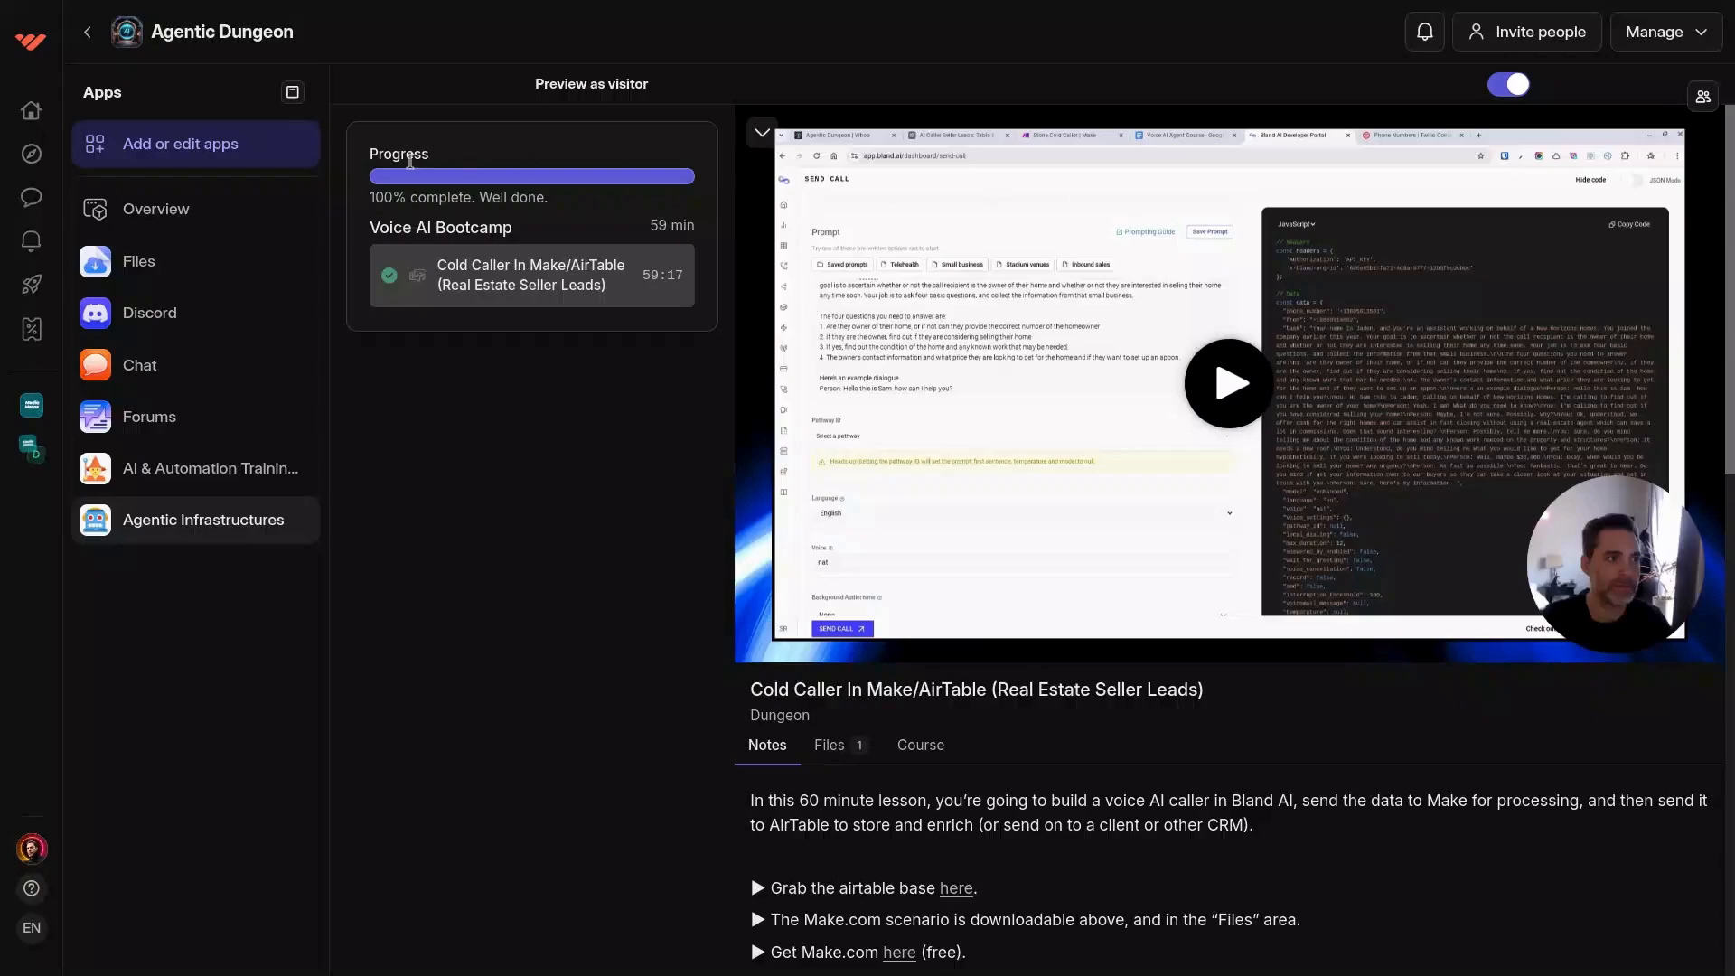
{"action": "mouse_move", "coordinate": [929, 373]}
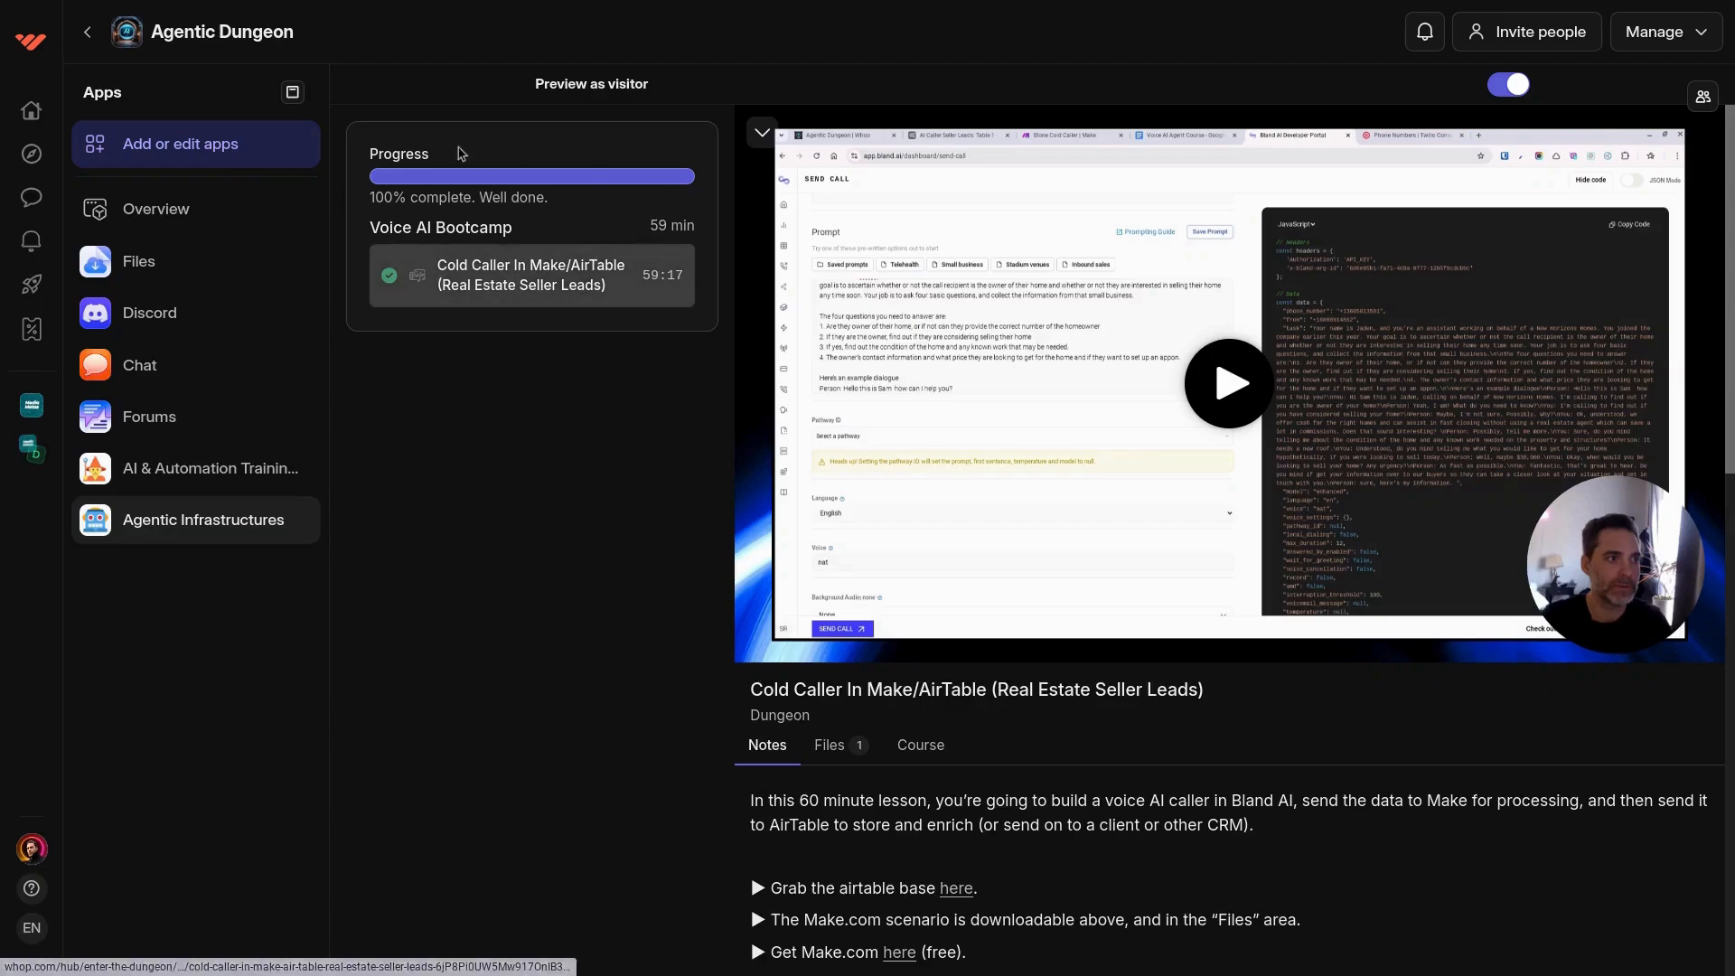
{"action": "mouse_move", "coordinate": [166, 307]}
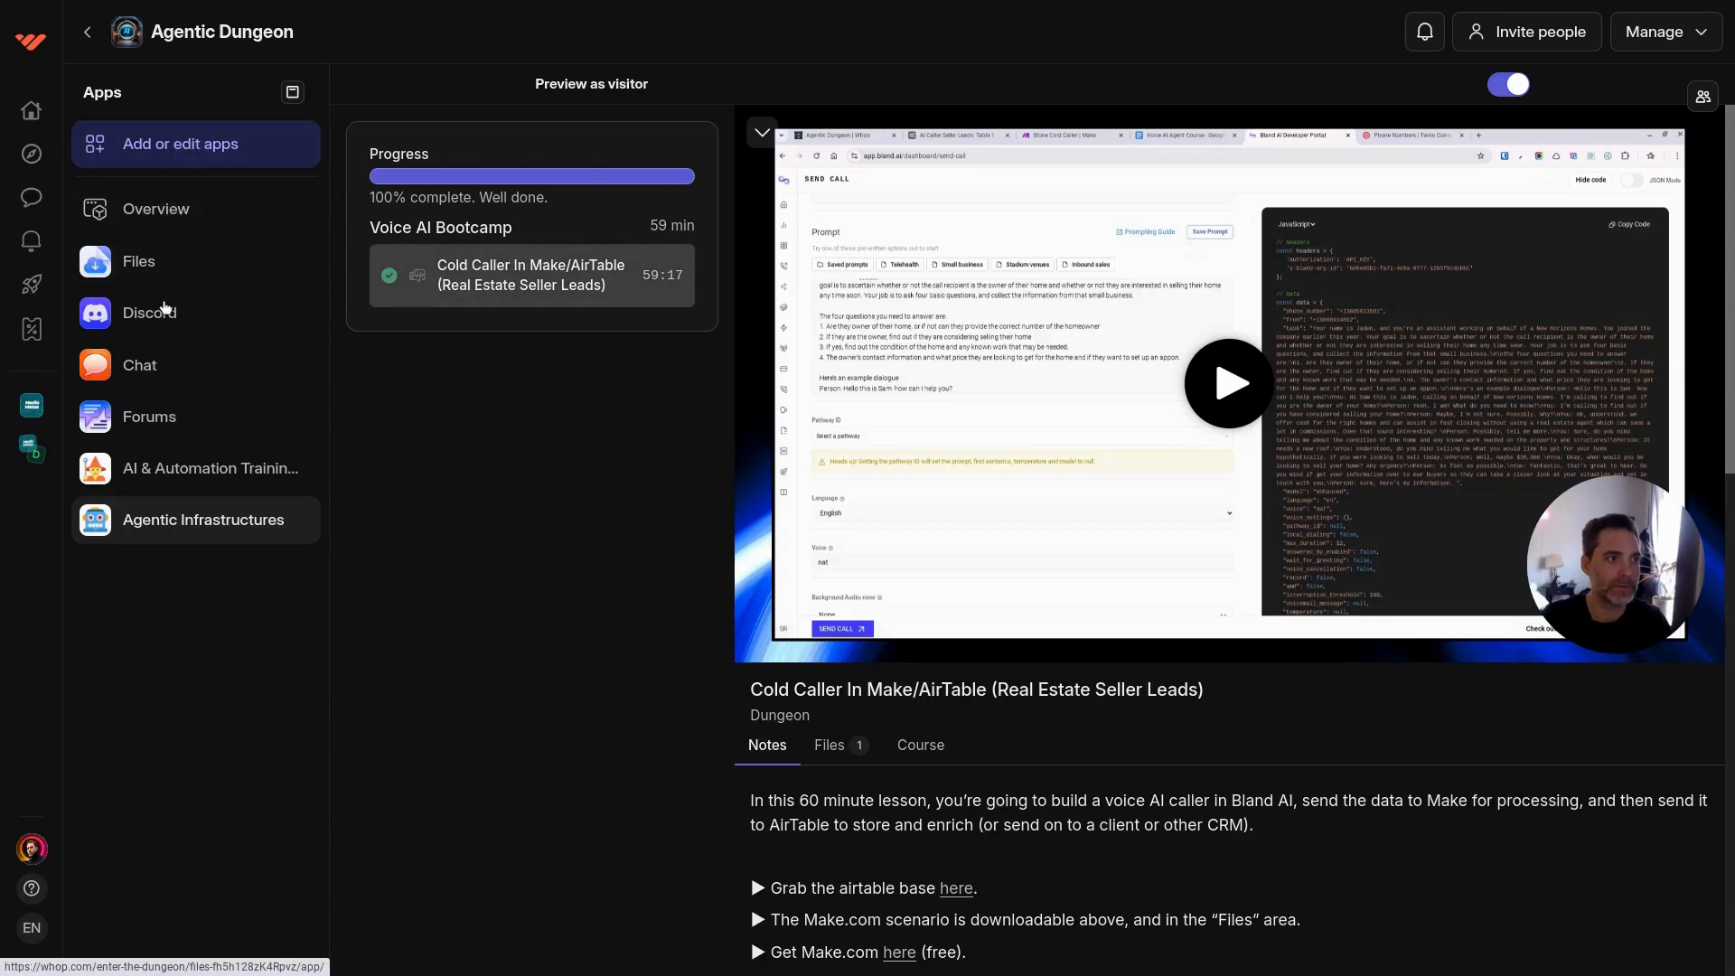
{"action": "mouse_move", "coordinate": [184, 396]}
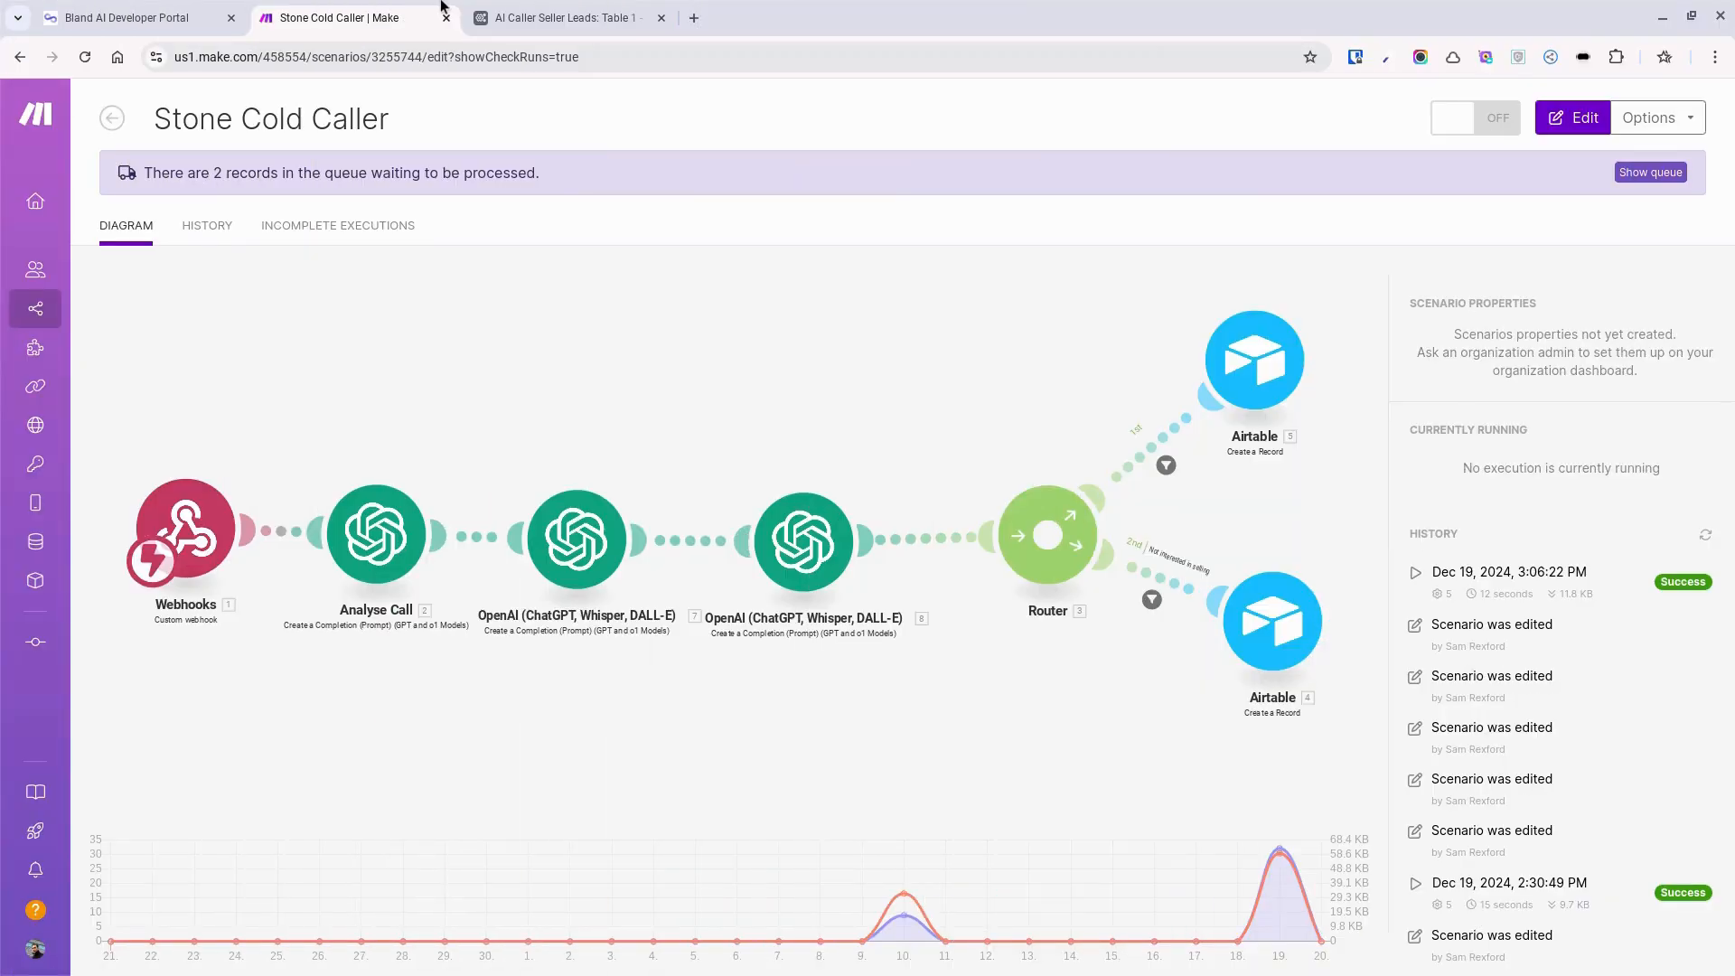
{"action": "left_click", "coordinate": [565, 18]}
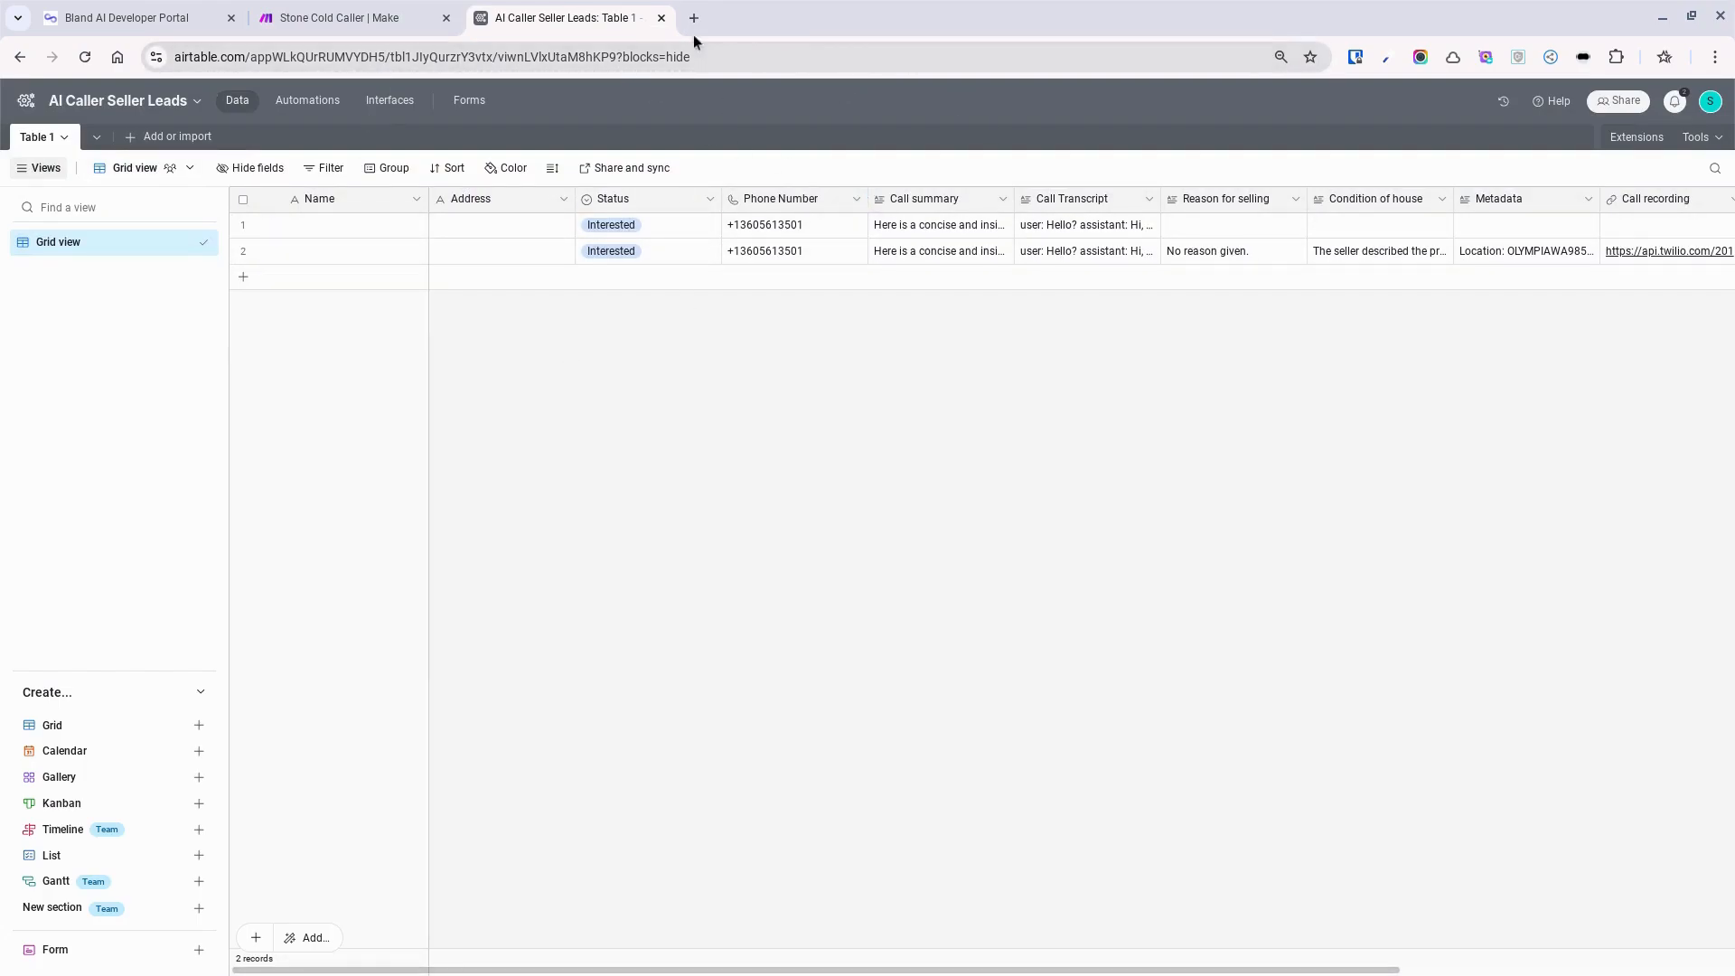
{"action": "left_click", "coordinate": [343, 18]}
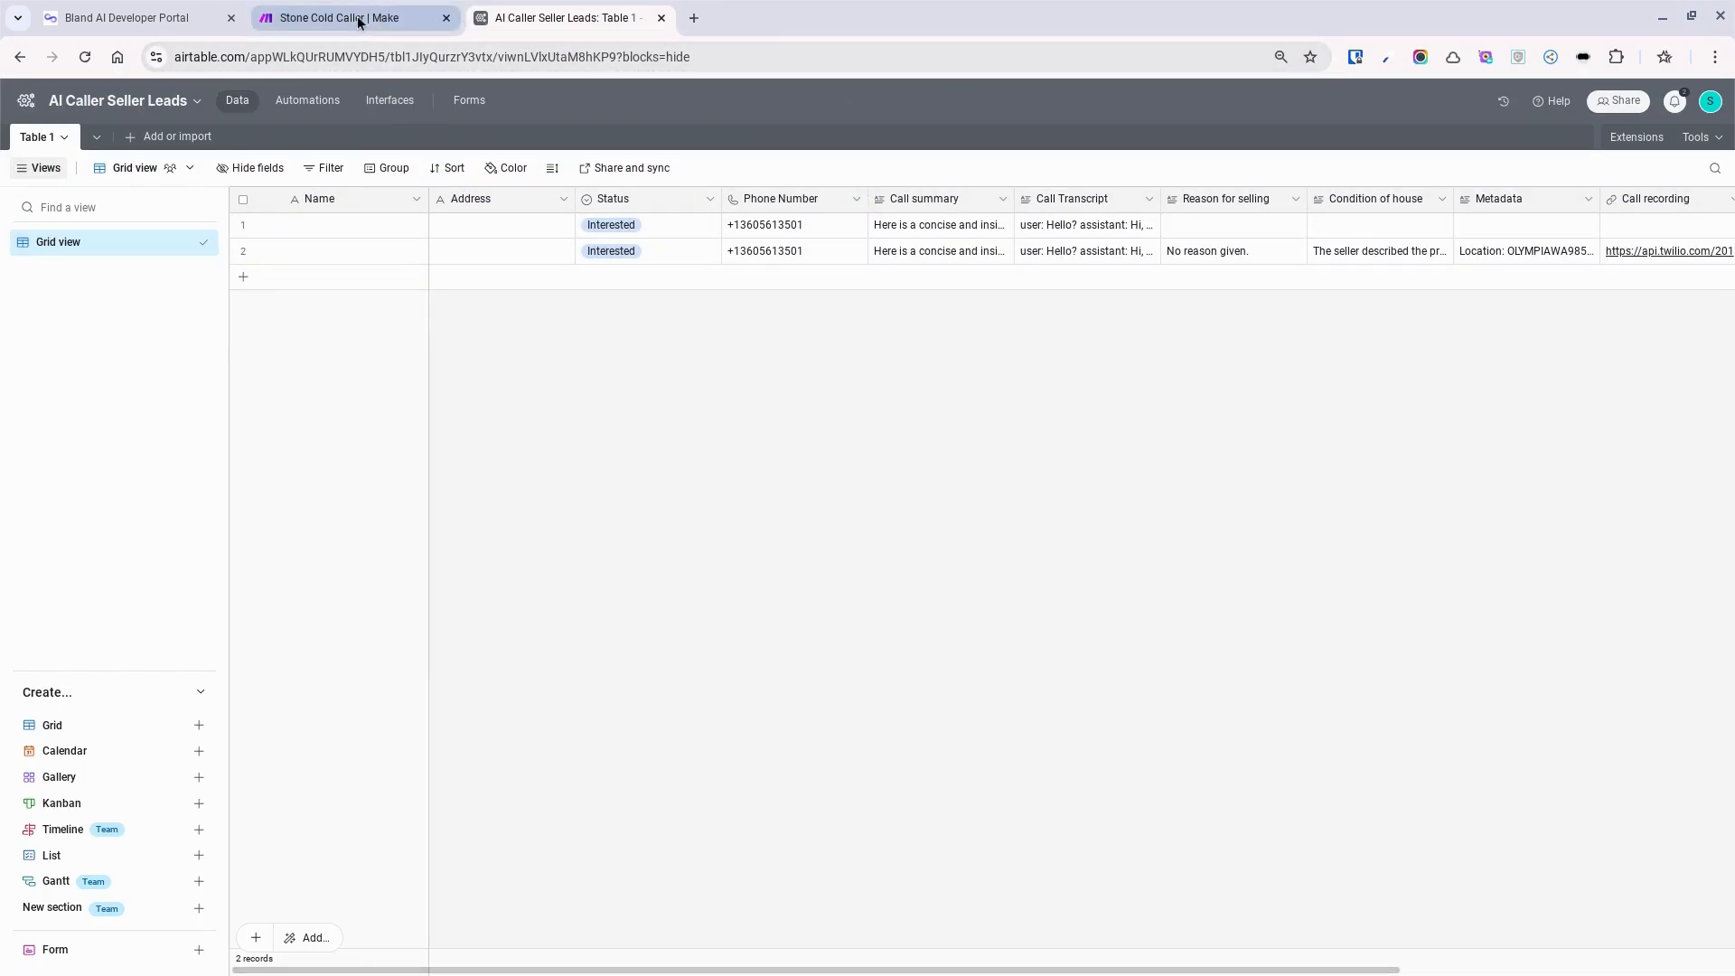
{"action": "left_click", "coordinate": [354, 19]}
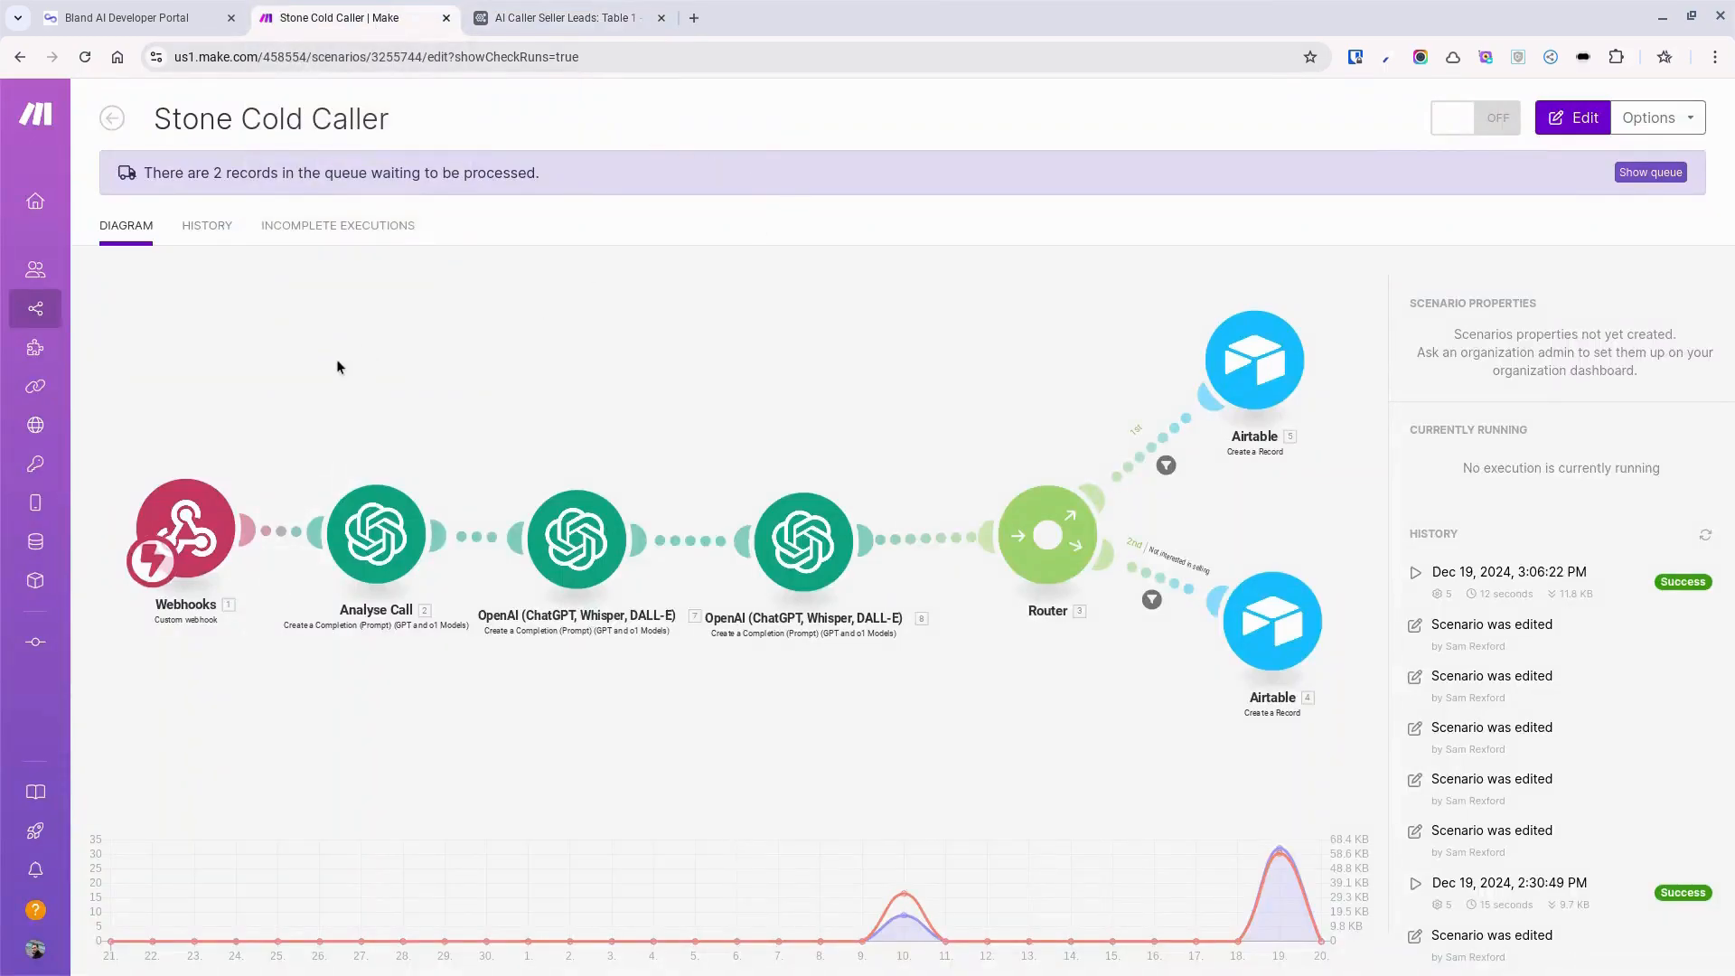
{"action": "mouse_move", "coordinate": [781, 552]}
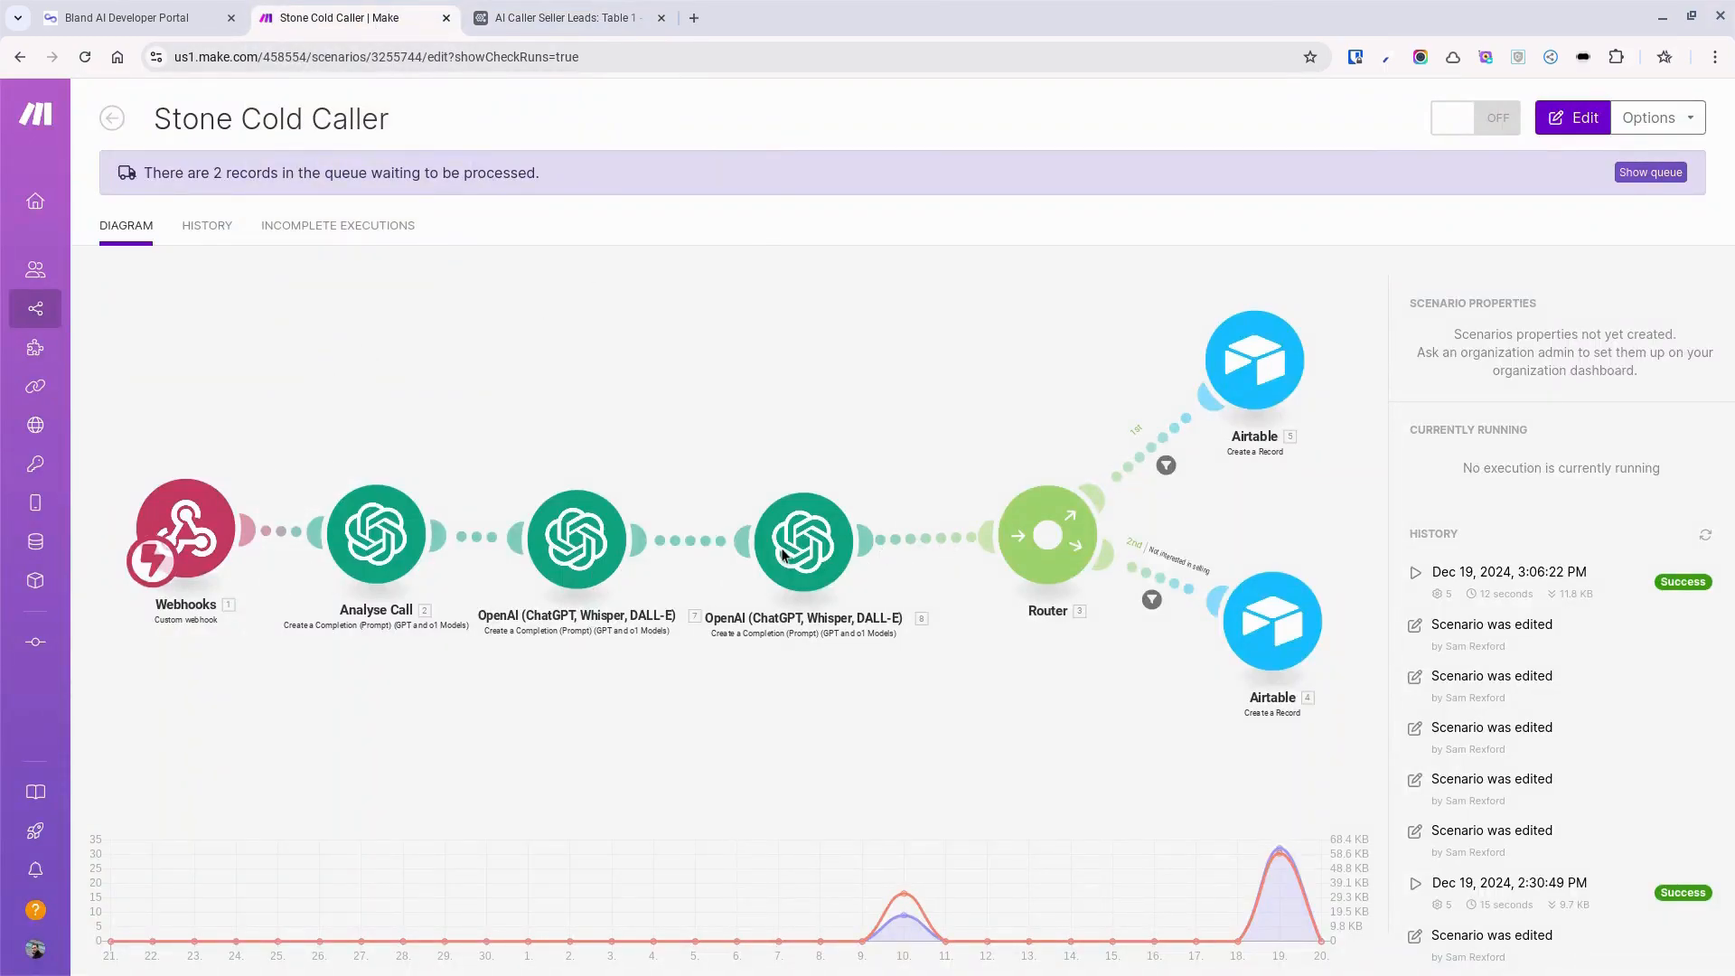